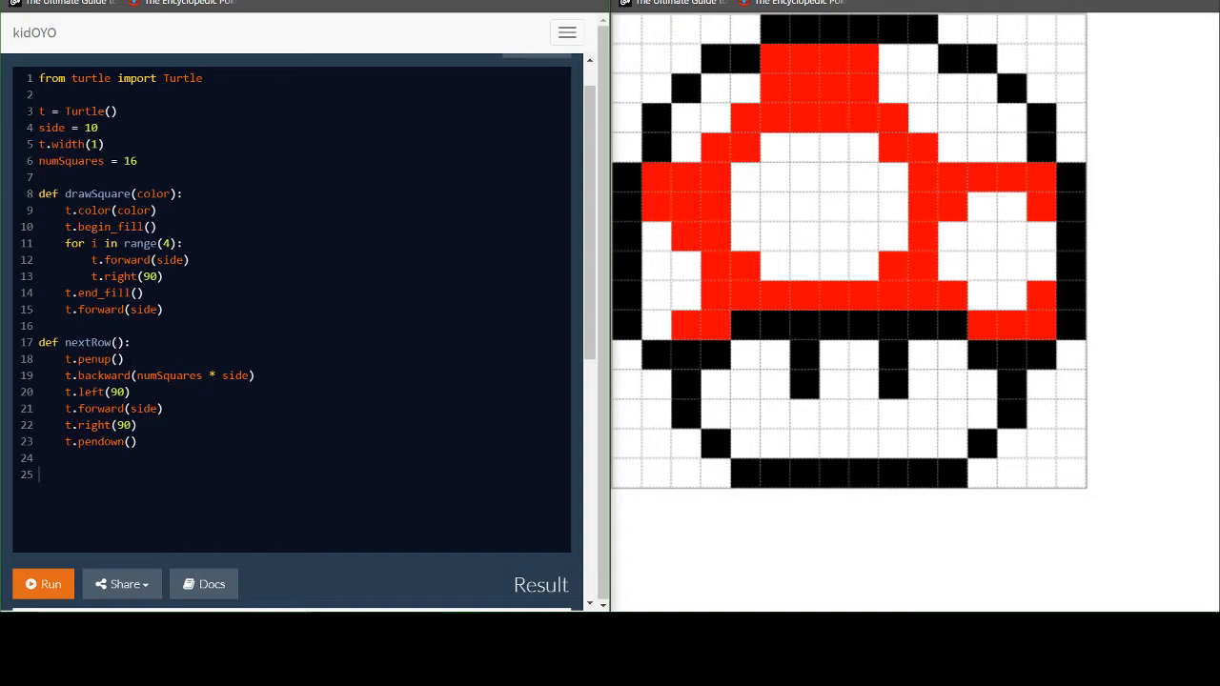
mouse_move(629, 48)
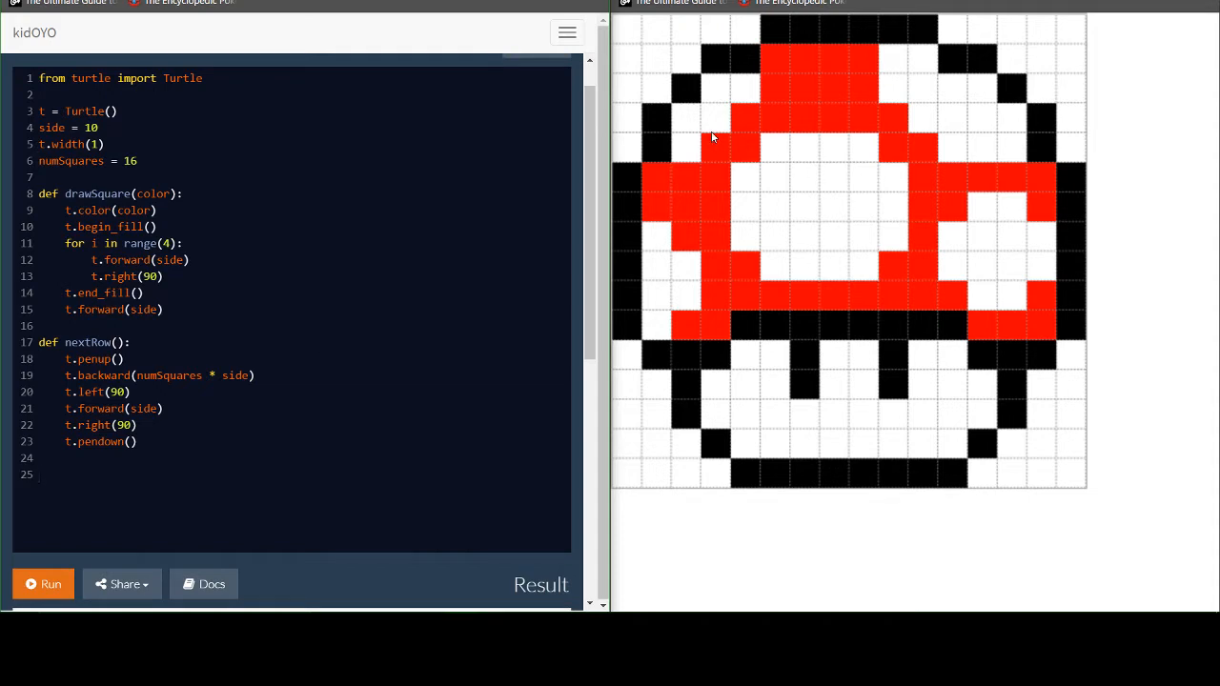
mouse_move(591, 465)
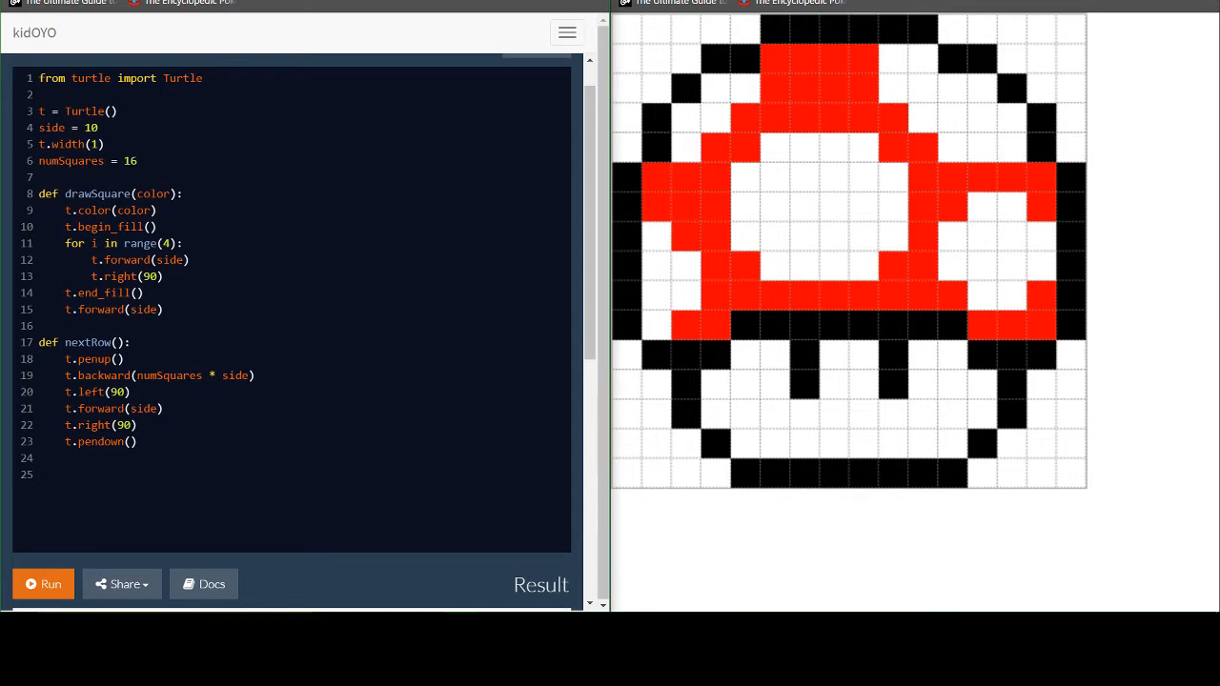
Place the cursor on empty line 25 below nextRow to begin a third function
double_click(91, 126)
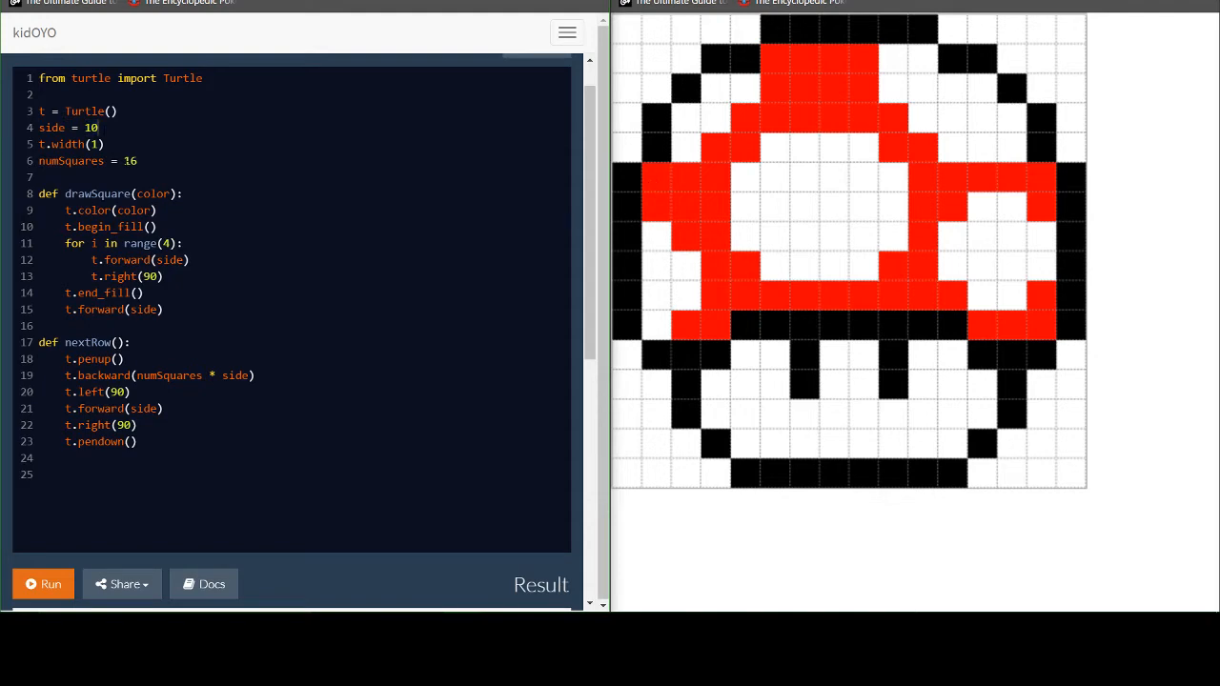
double_click(130, 160)
type("def")
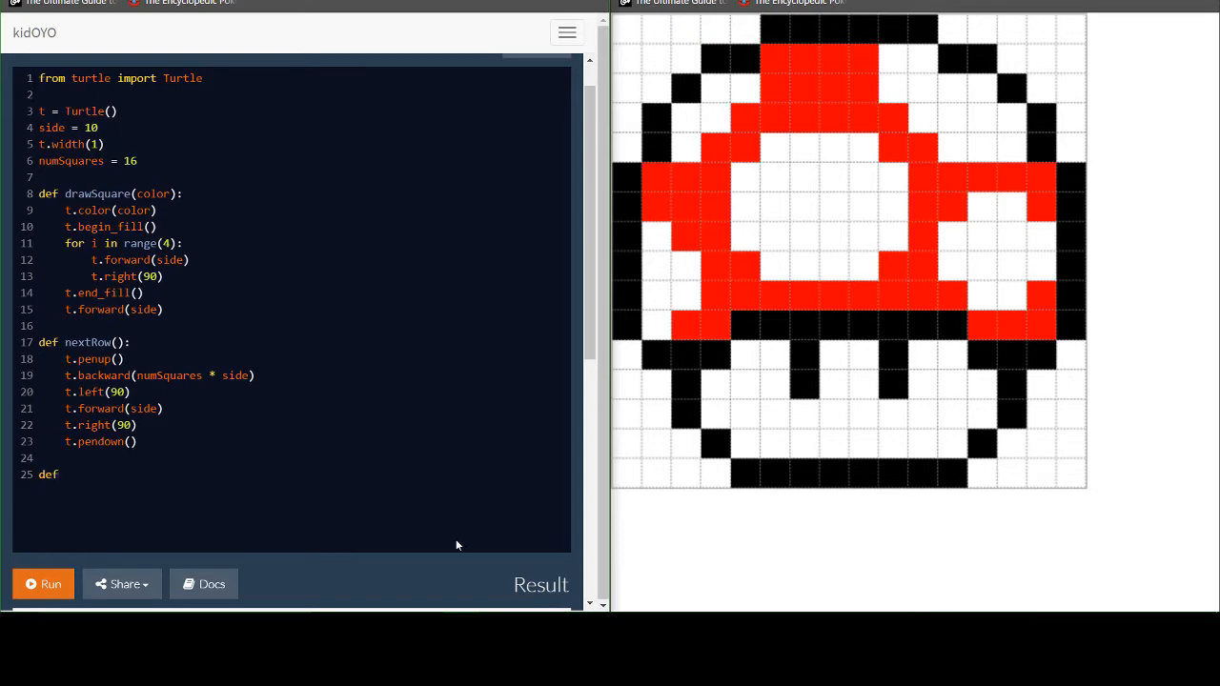
Write def drawRow(colors, numbers): and highlight its two list parameters
type("drawRow(")
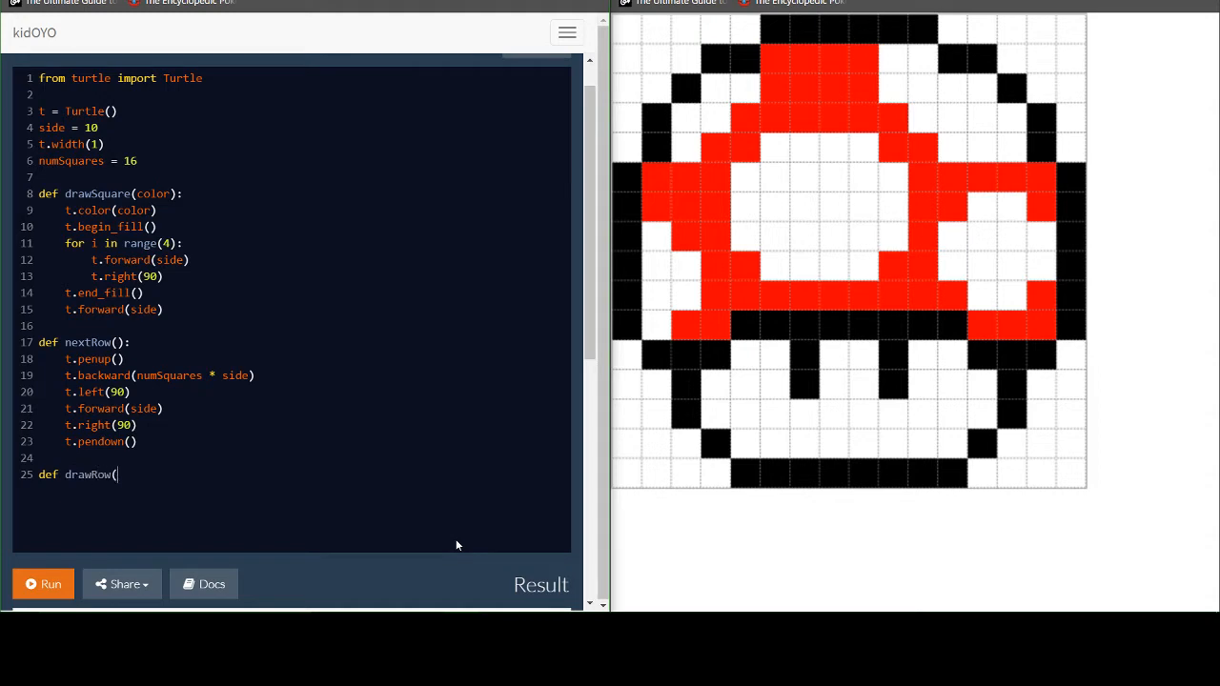
type("colors,")
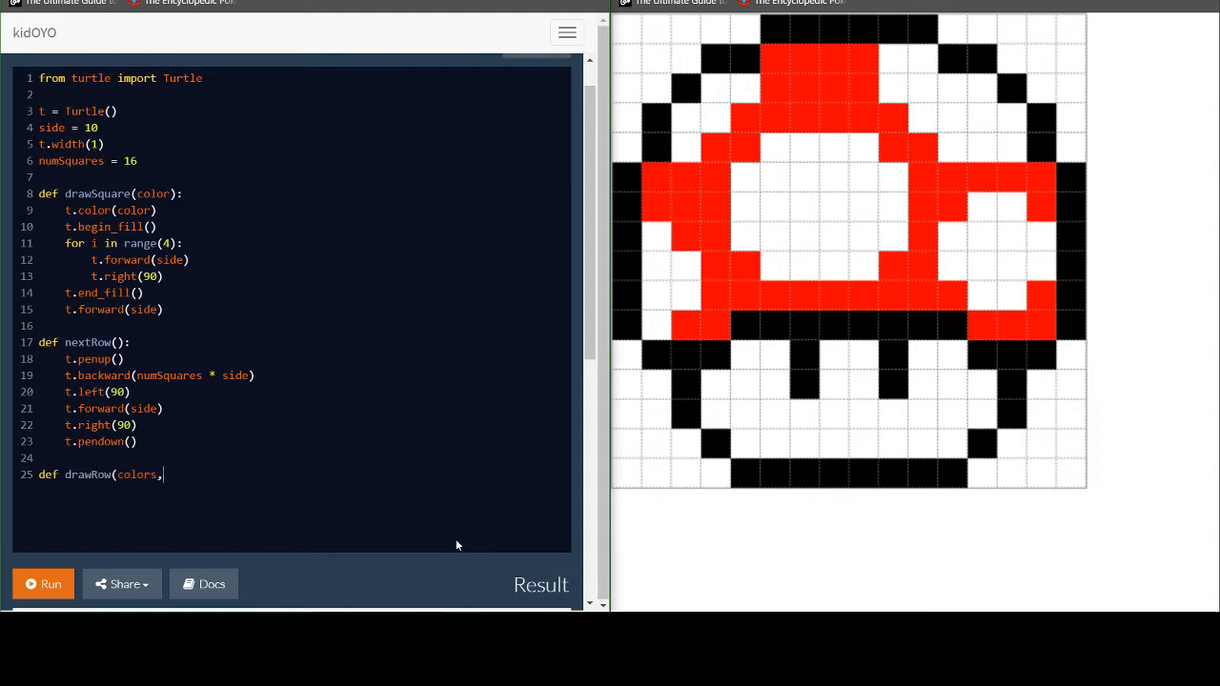
type("numbers):")
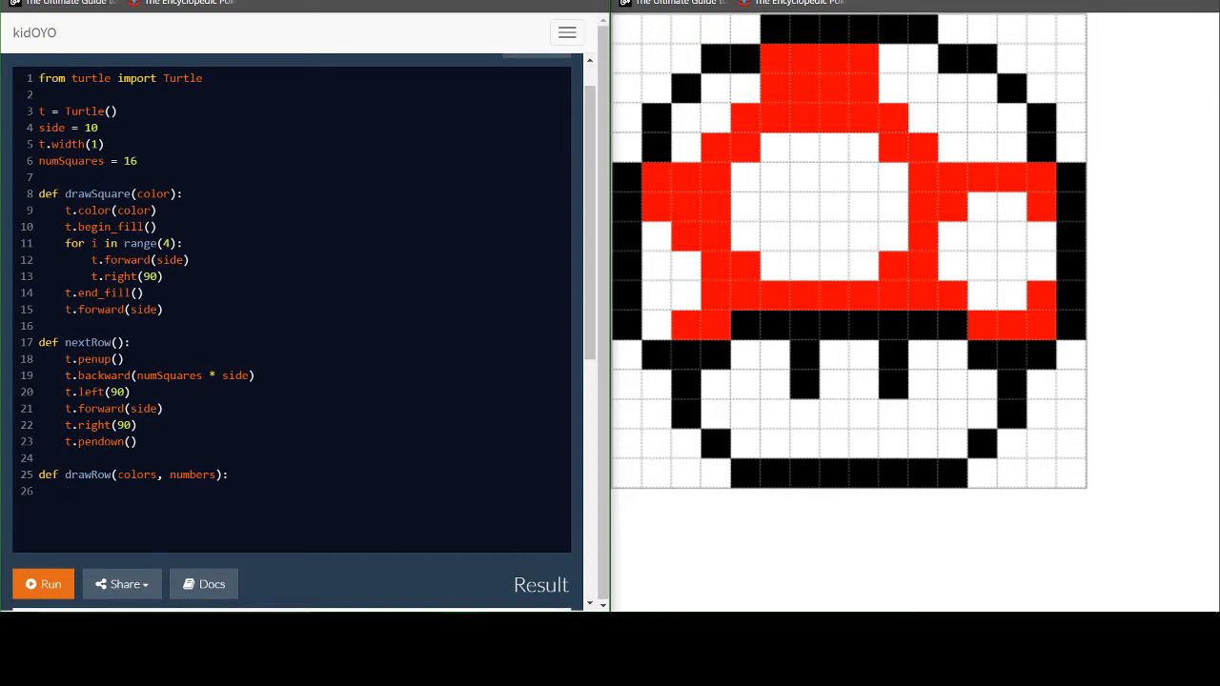
double_click(135, 474)
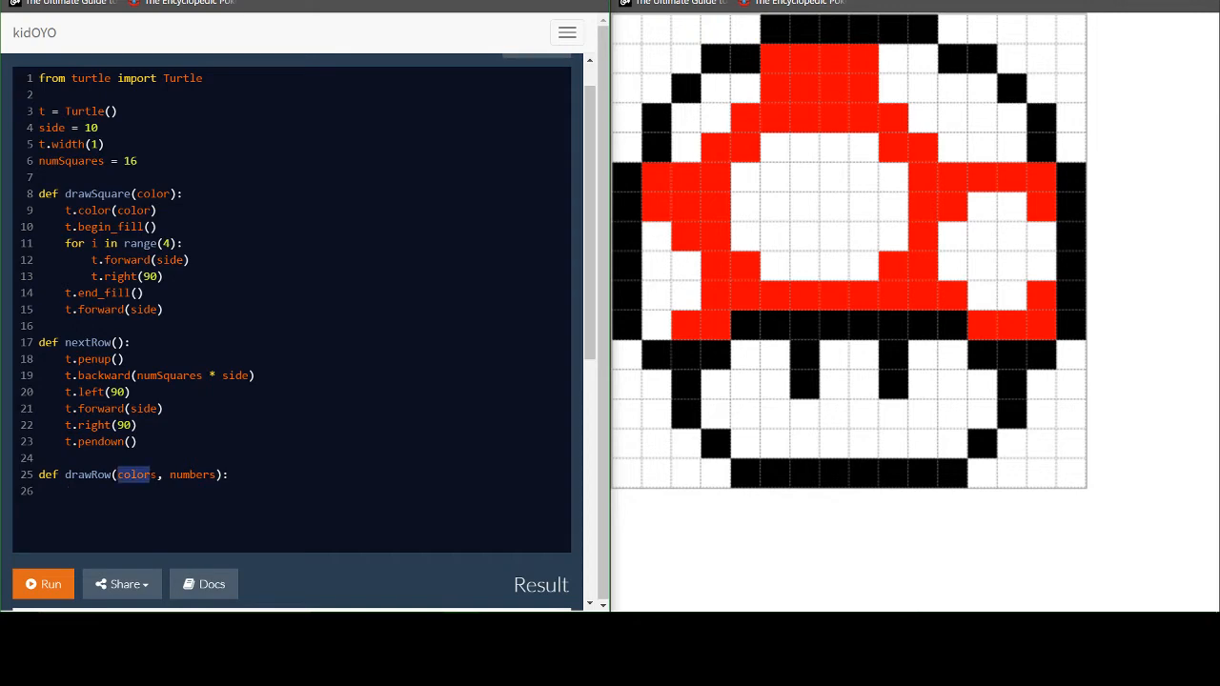
mouse_move(606, 504)
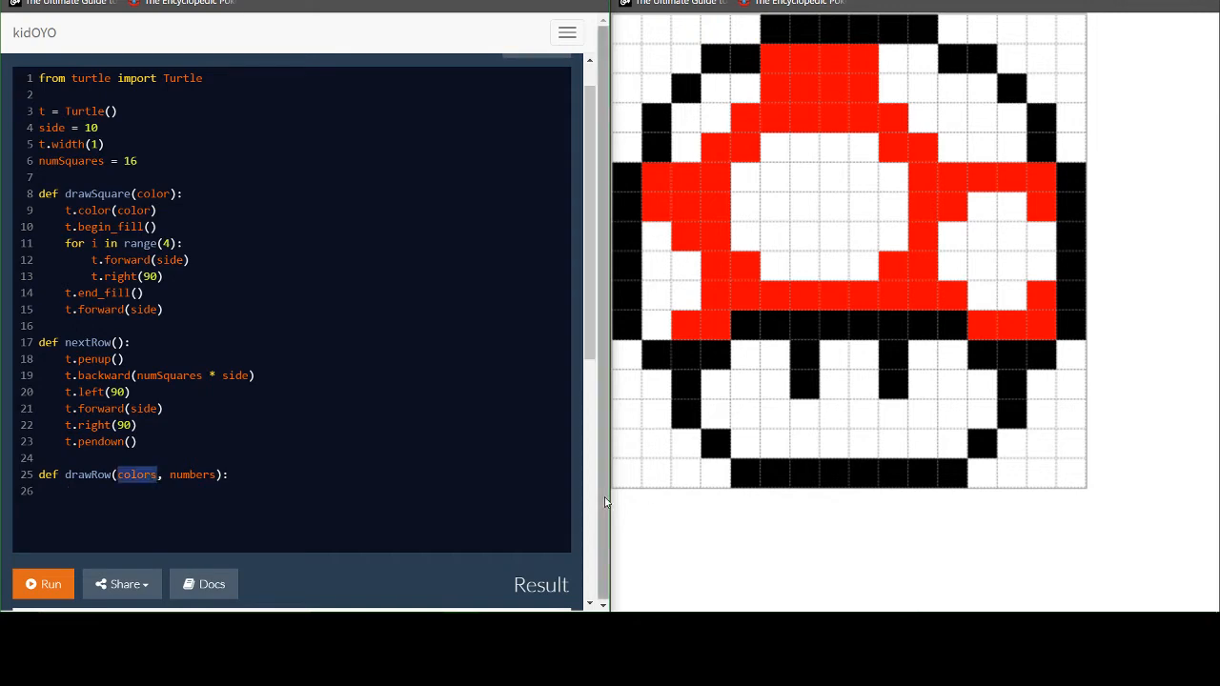
mouse_move(633, 491)
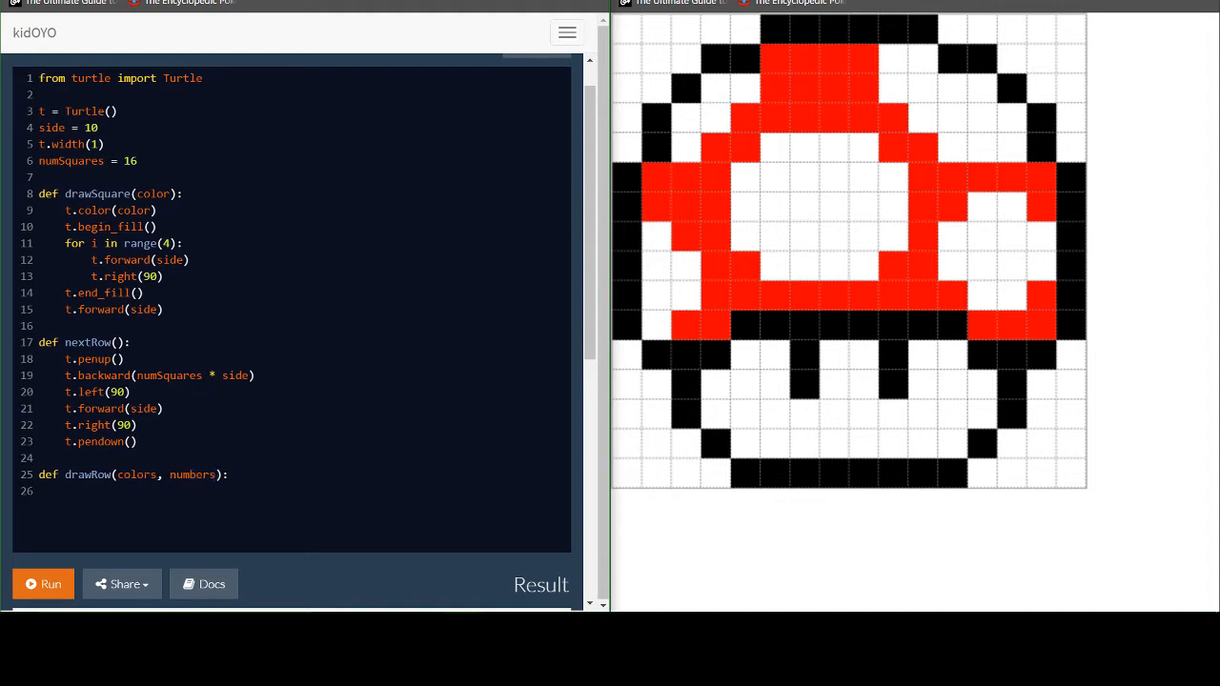
double_click(193, 475)
type("for")
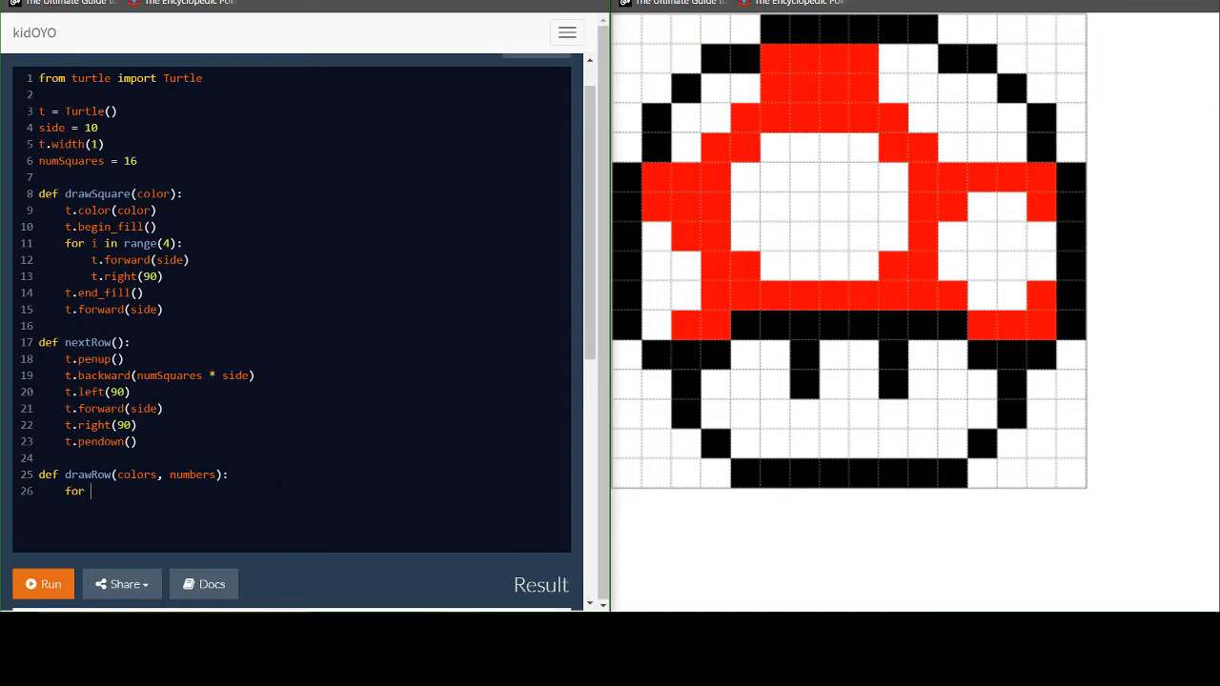
Write for j in range(len(colors)): and move into its indented body
type("j in rang")
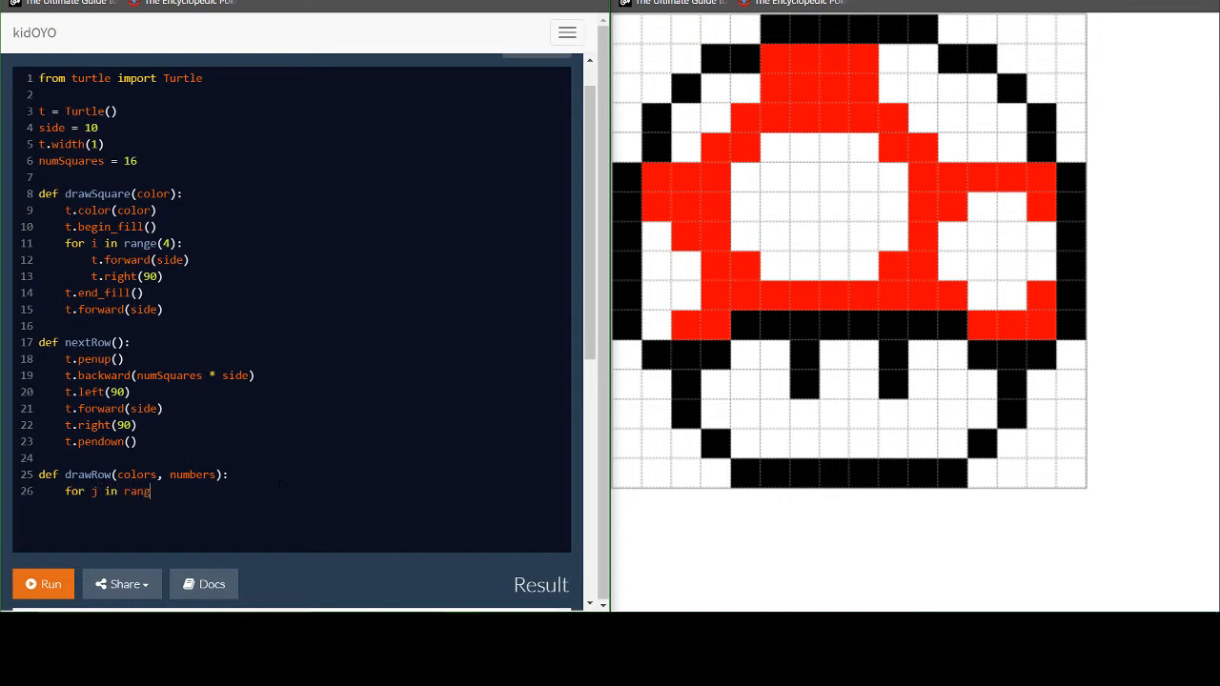
type("(")
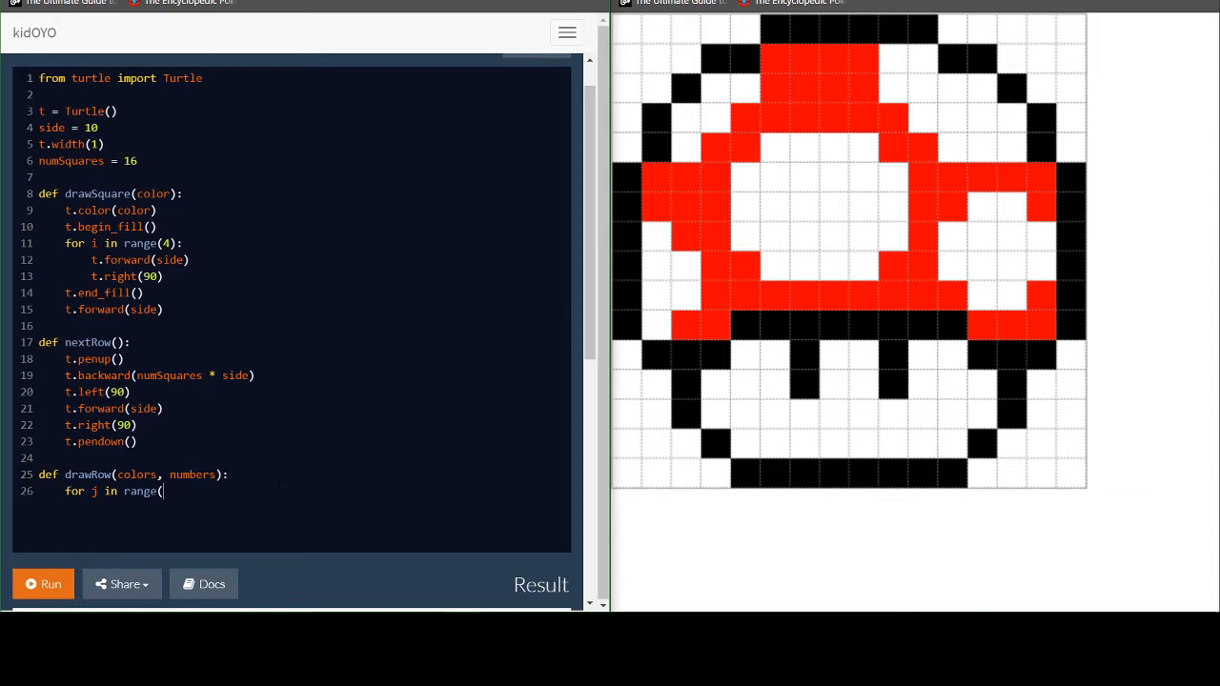
type("len(colors)):")
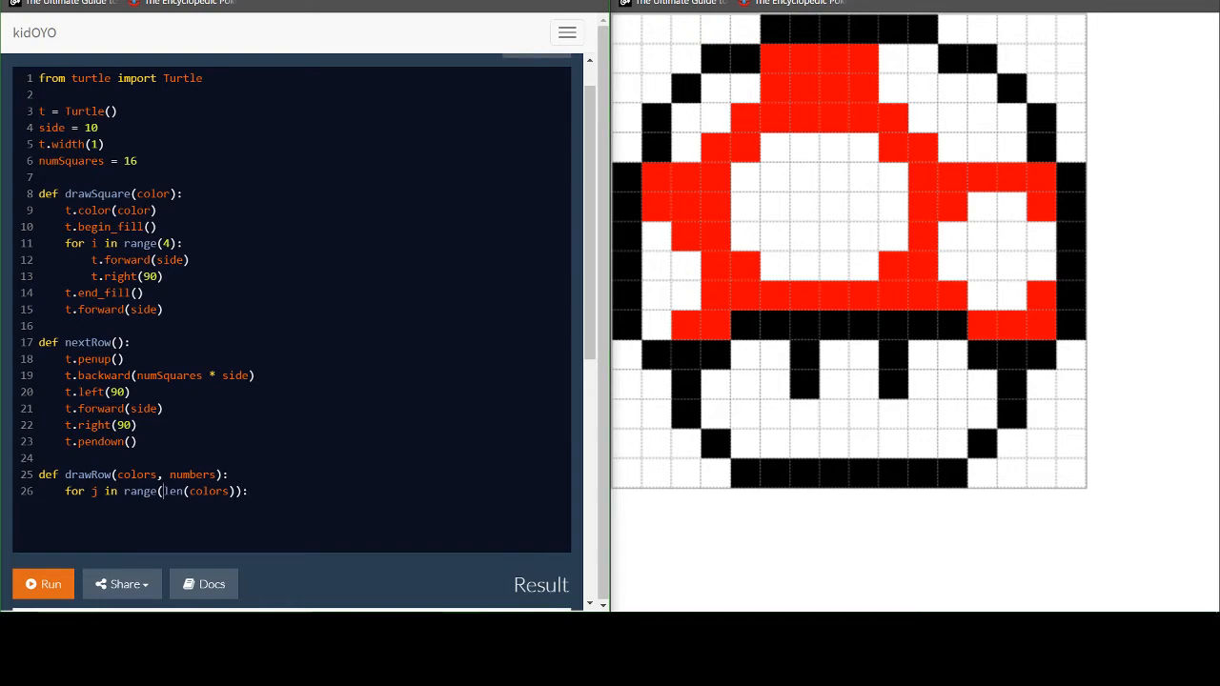
double_click(174, 492)
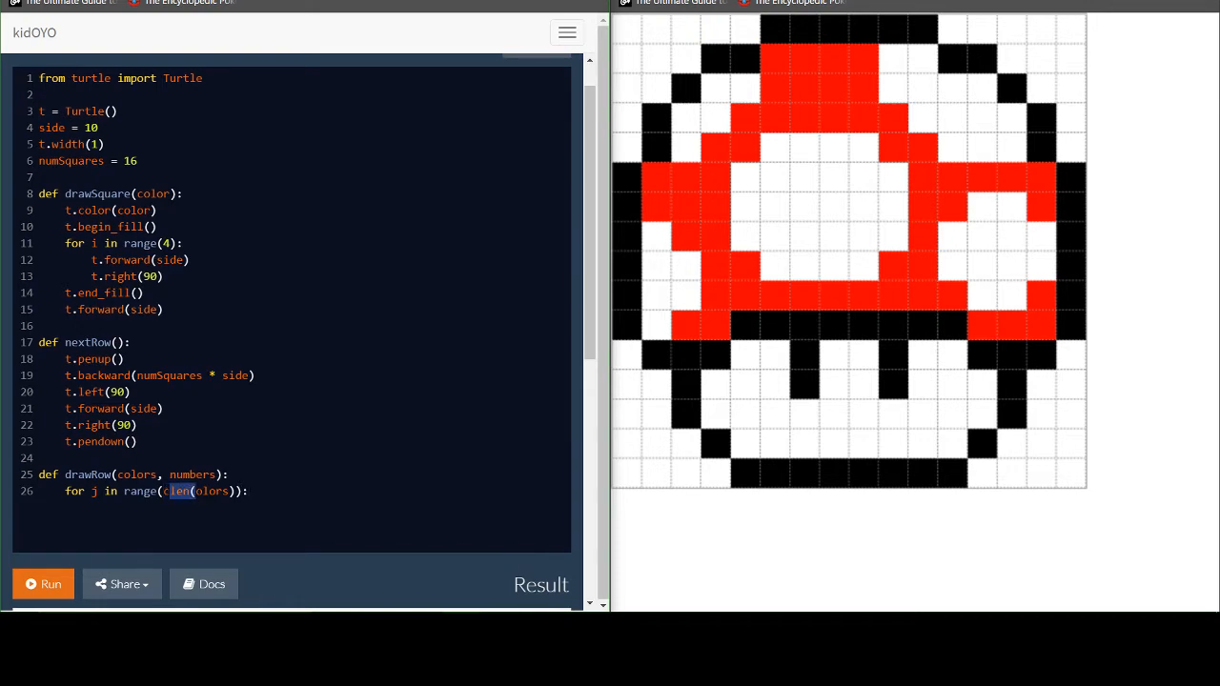
double_click(209, 492)
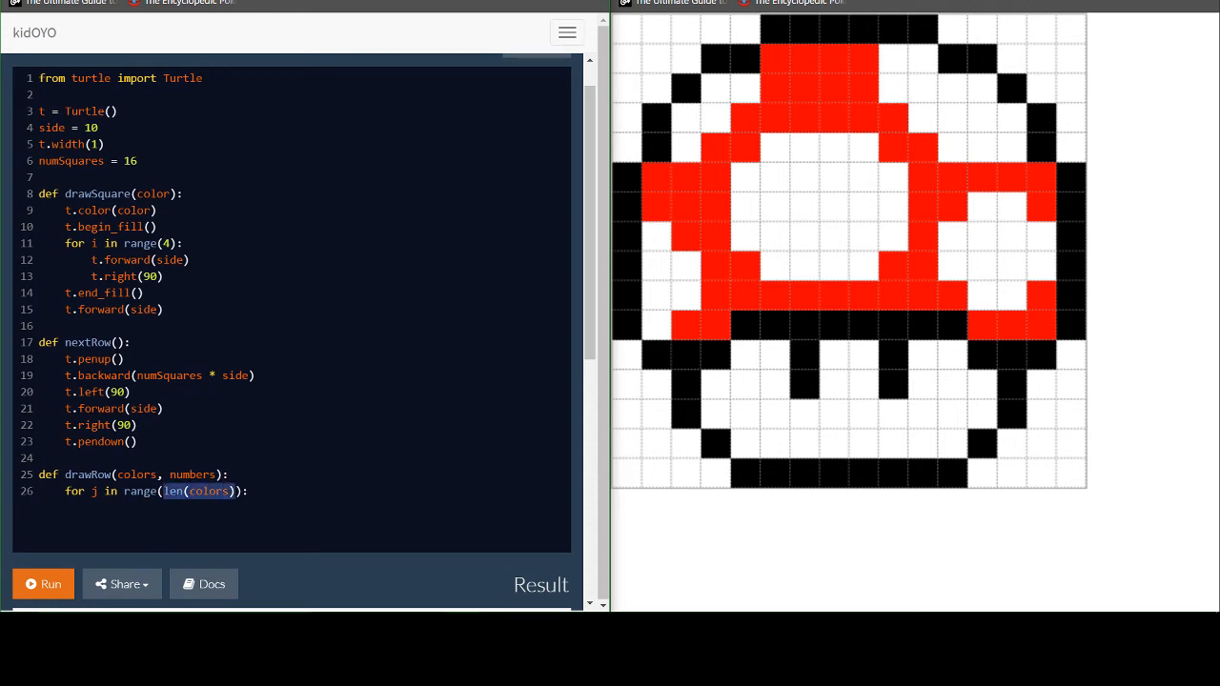
key("Enter")
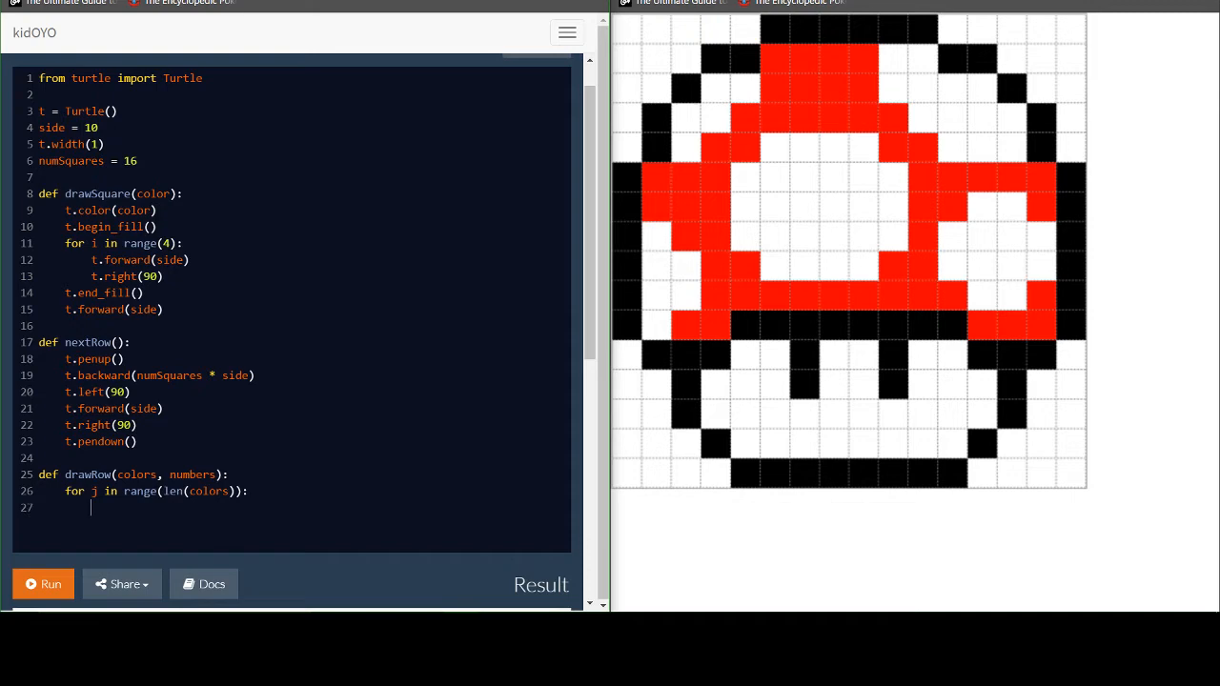
Nest an inner loop for k in range(numbers[j]): inside the j loop
type("for k i")
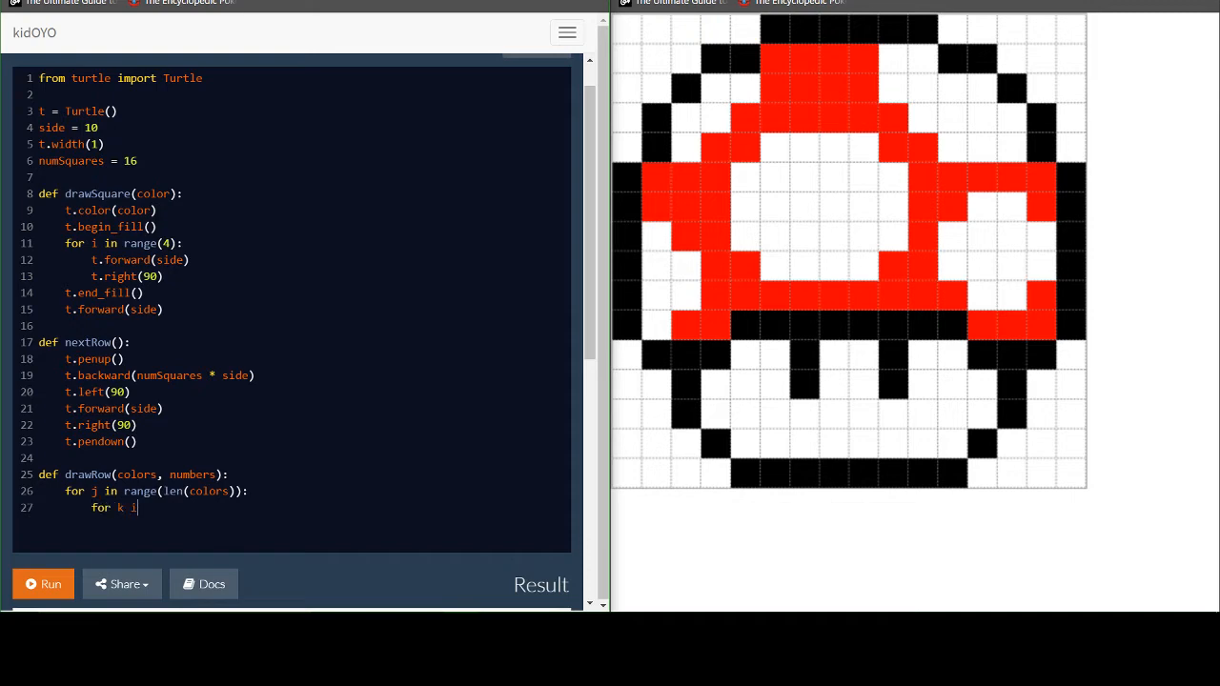
type("n range")
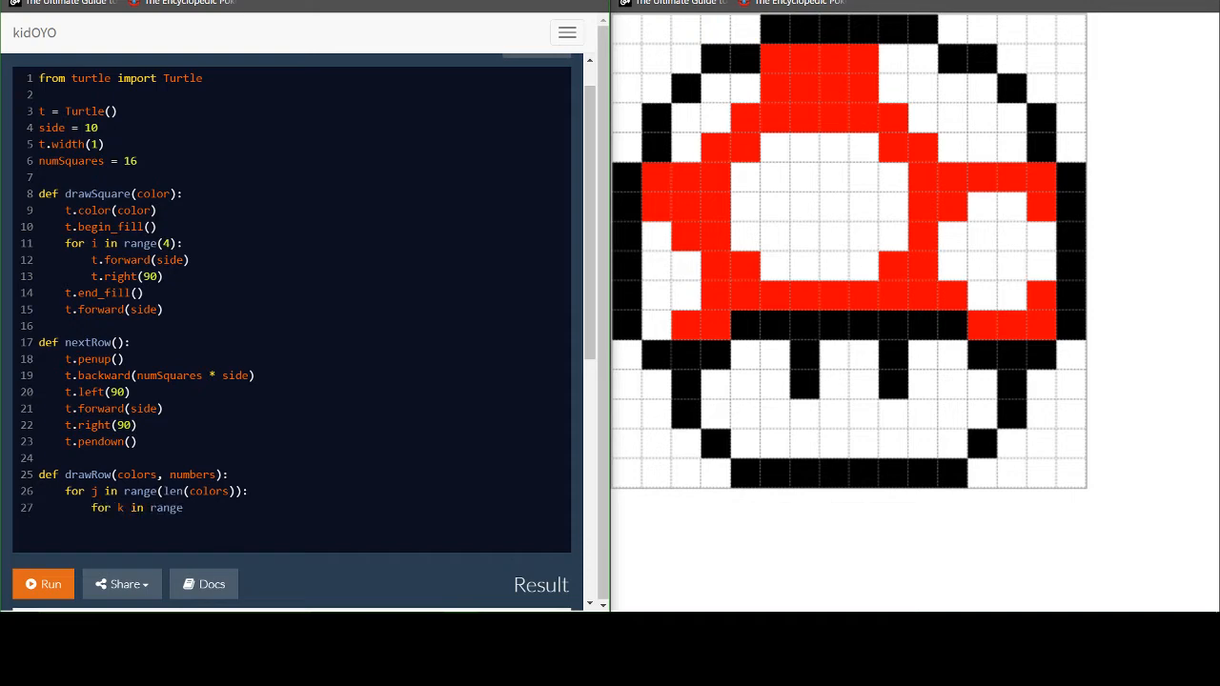
type("(")
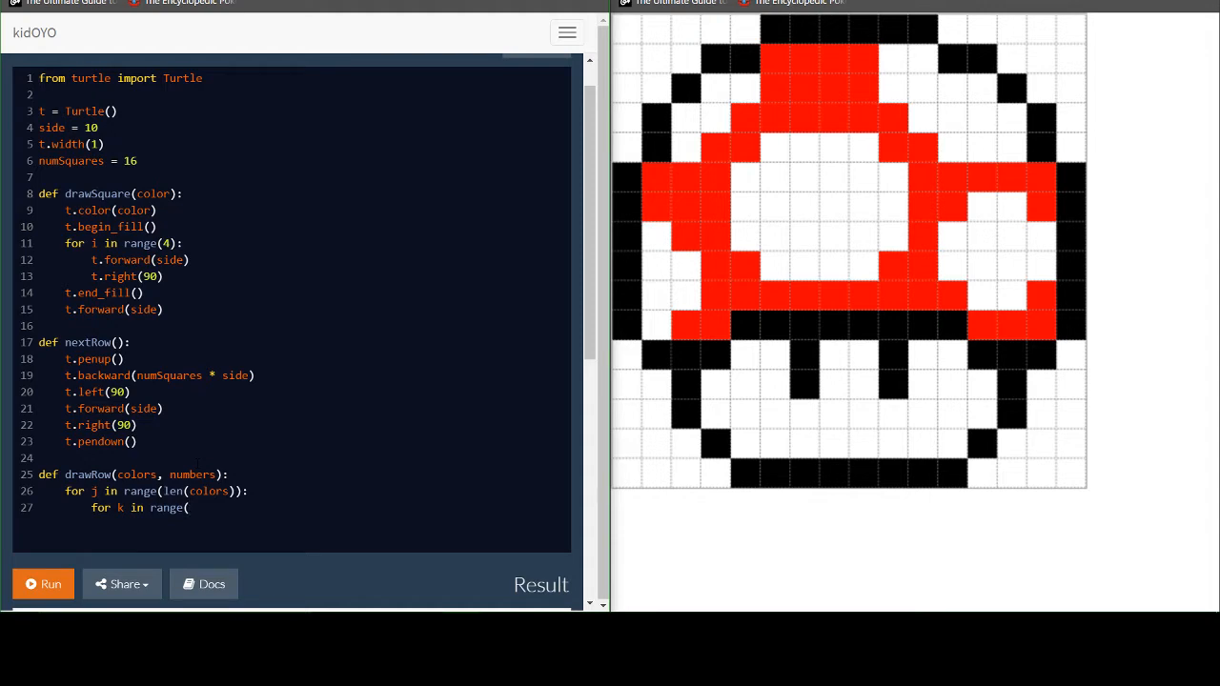
double_click(191, 473)
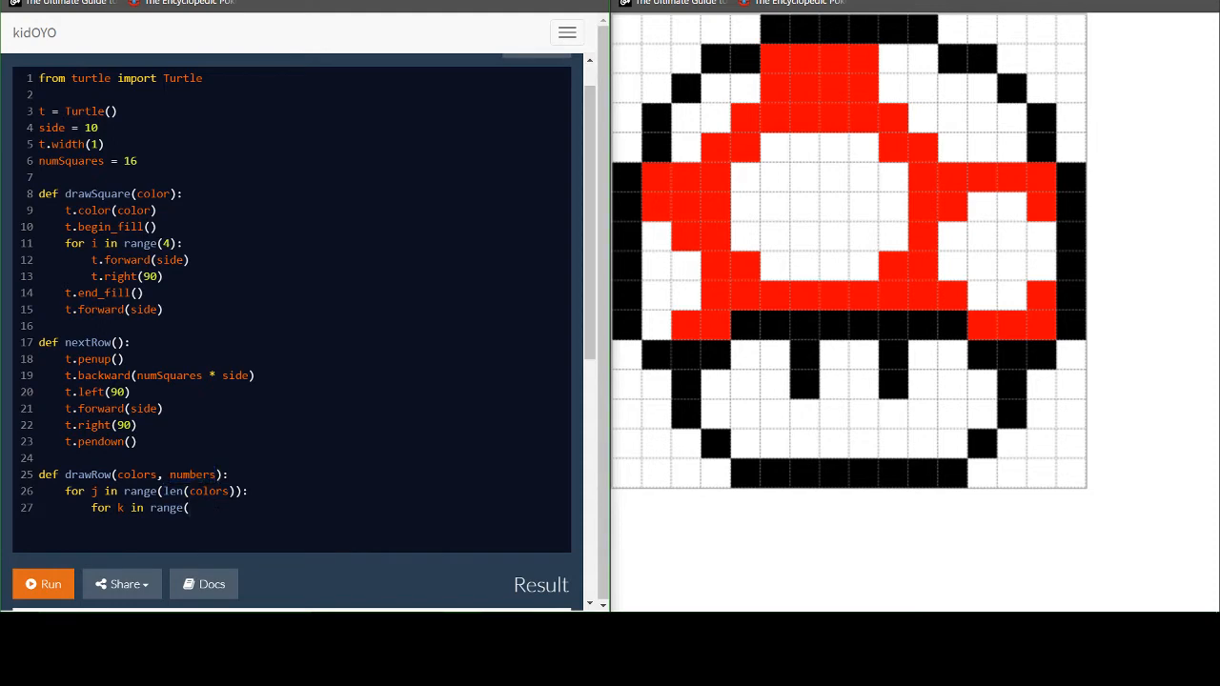
type("numbers[")
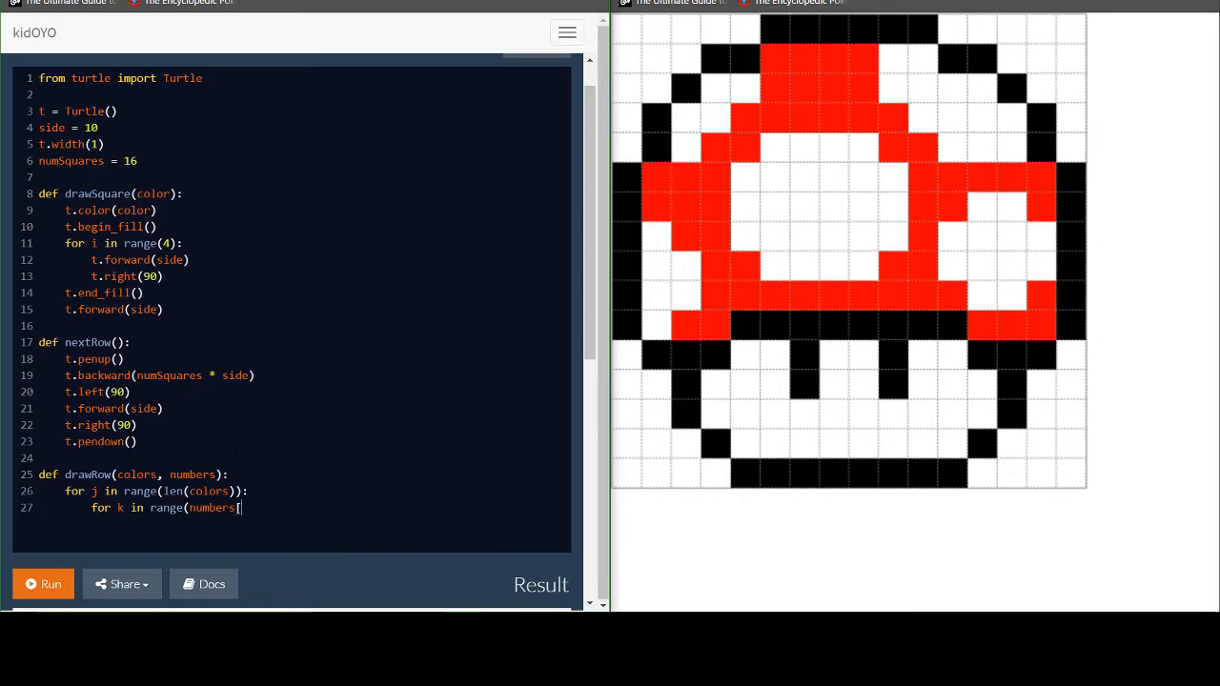
type("j])")
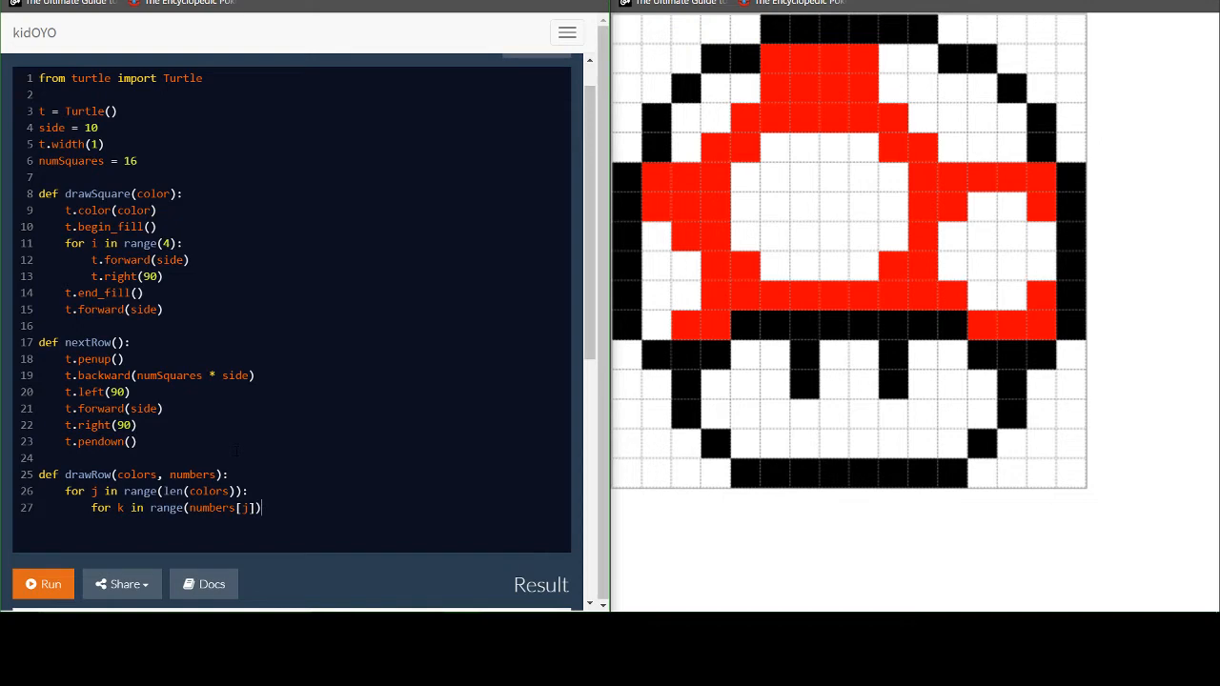
type(":")
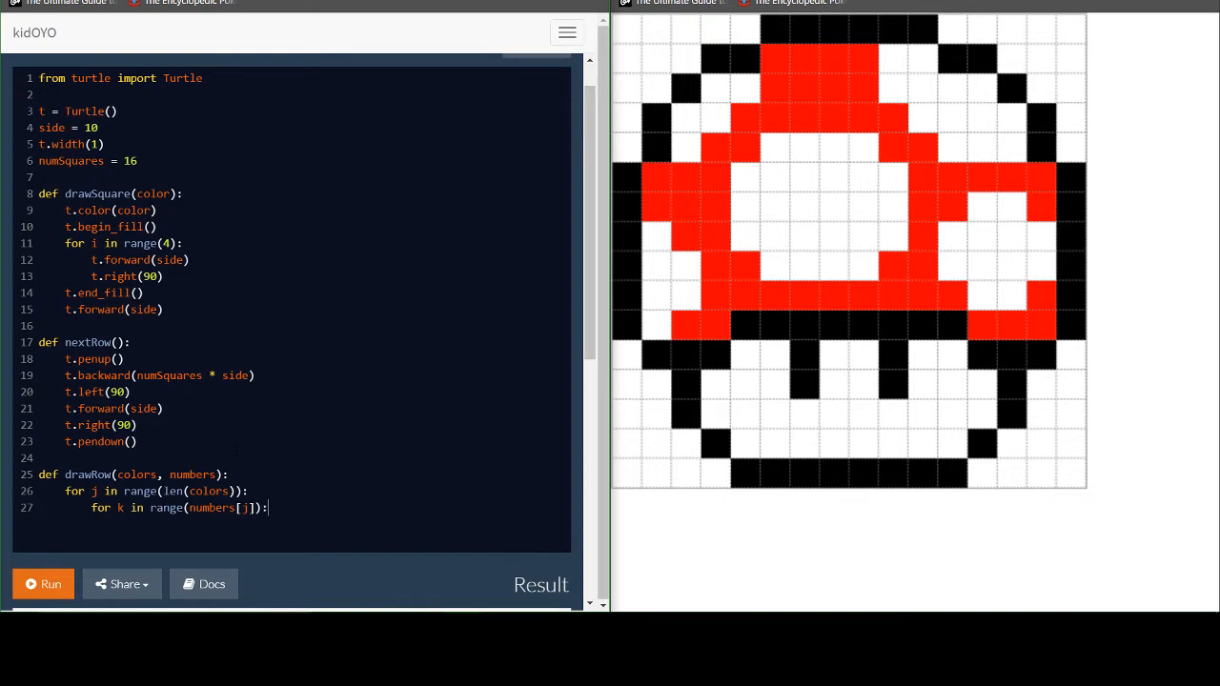
Call drawSquare(colors[j]) in the inner loop, then begin a nextRow call
type("drawSquare(")
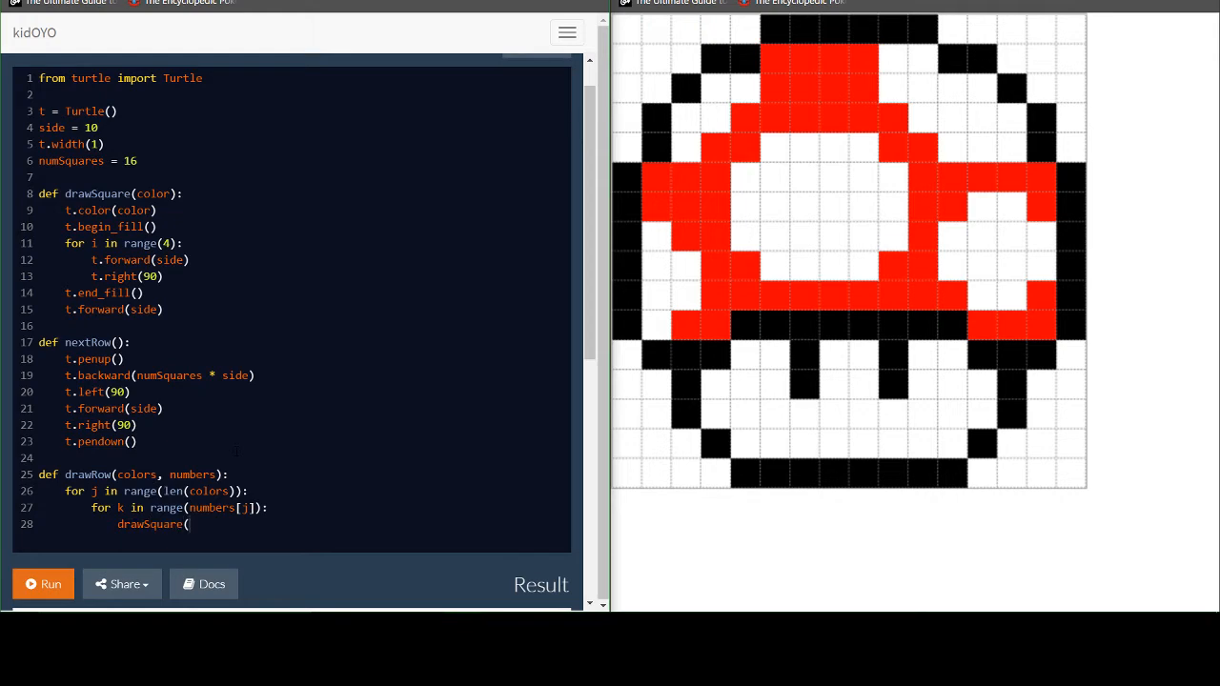
type("colors[")
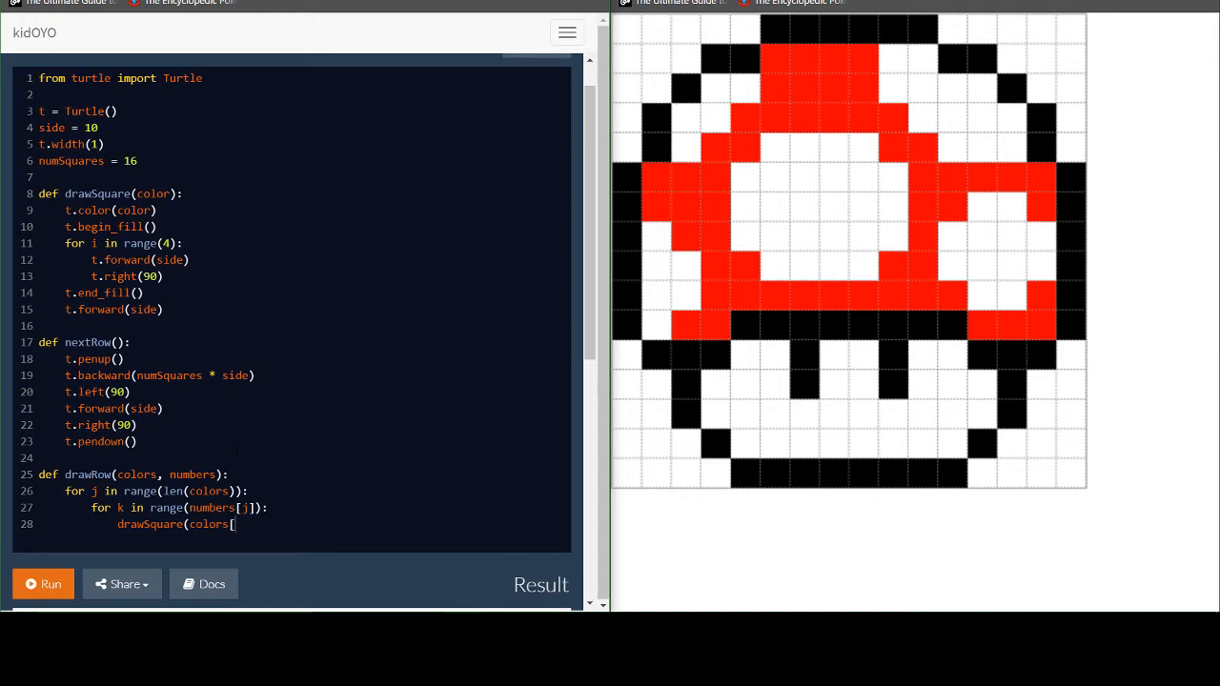
type("j])")
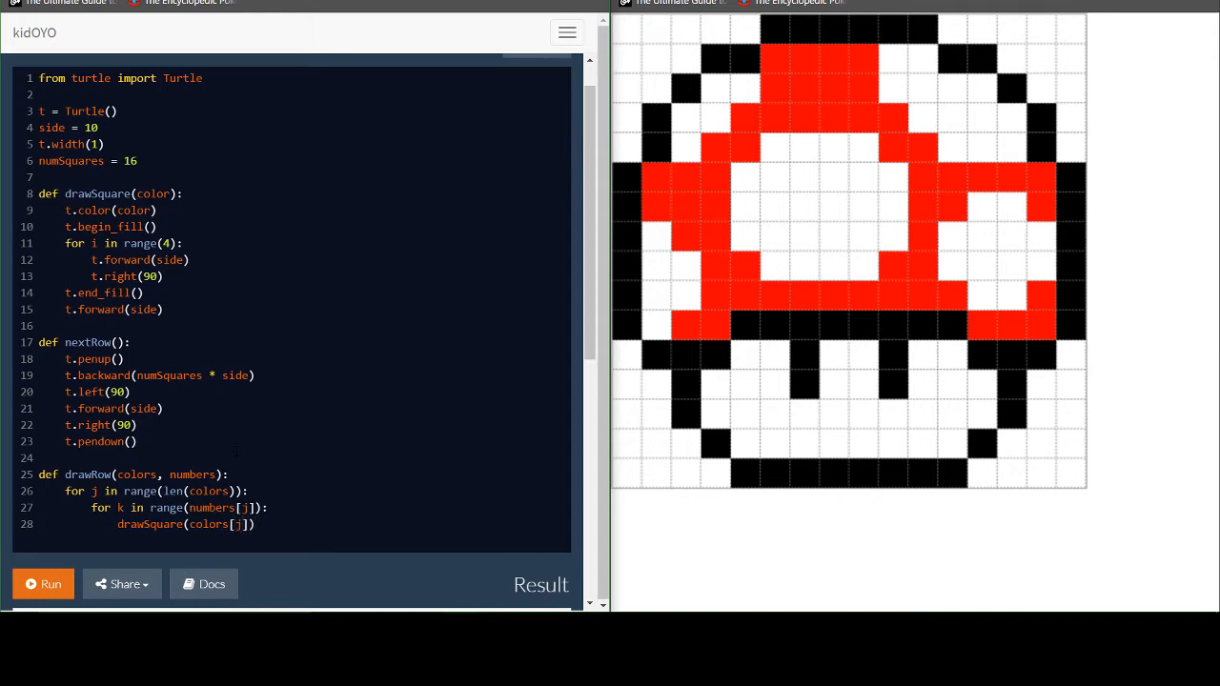
key("Enter")
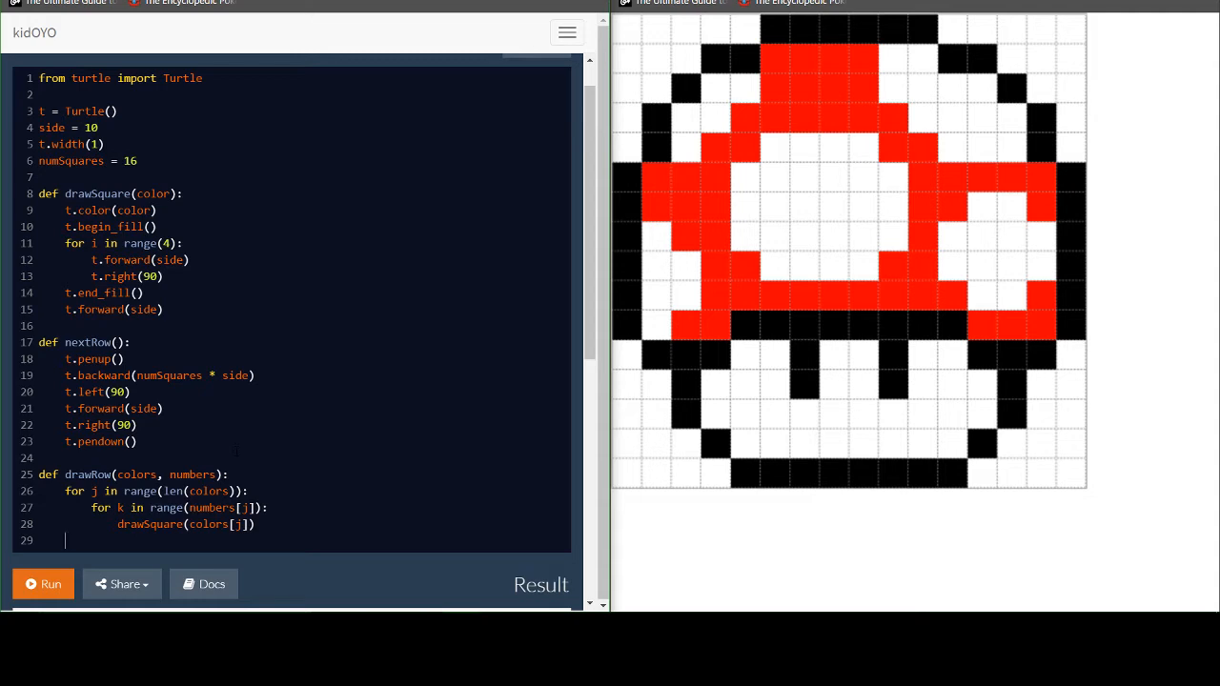
type("nextRow(")
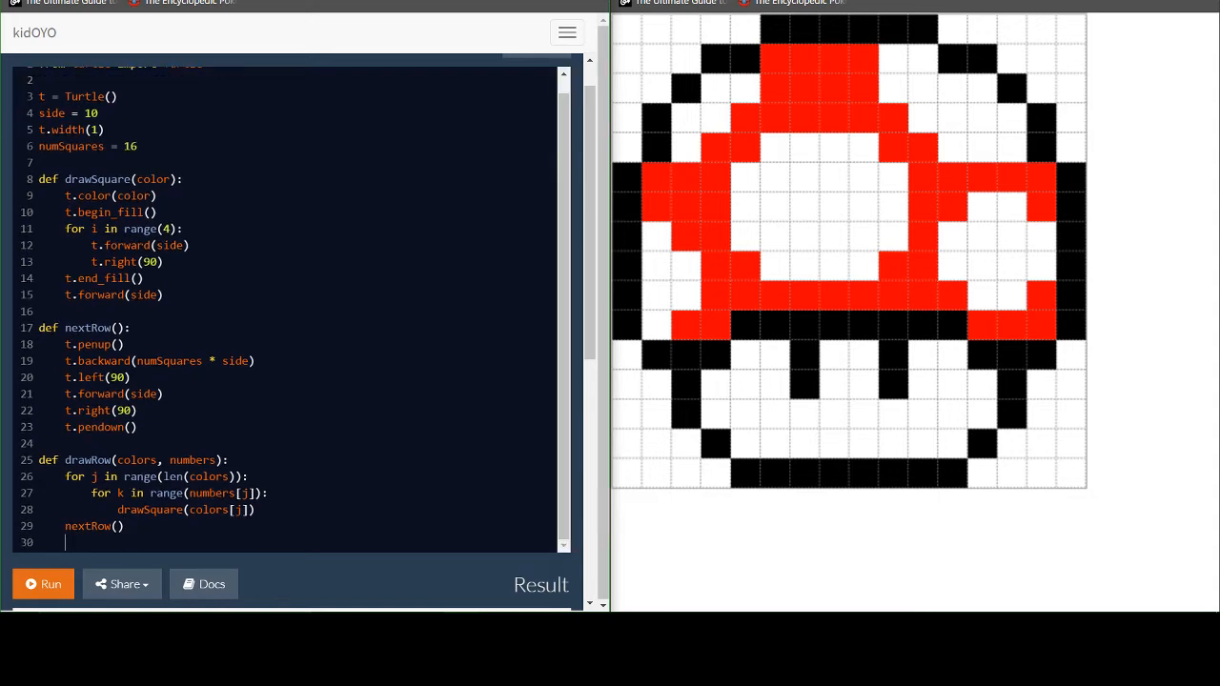
Leave blank lines after drawRow's nextRow() call and scroll the editor down
scroll("down", 3)
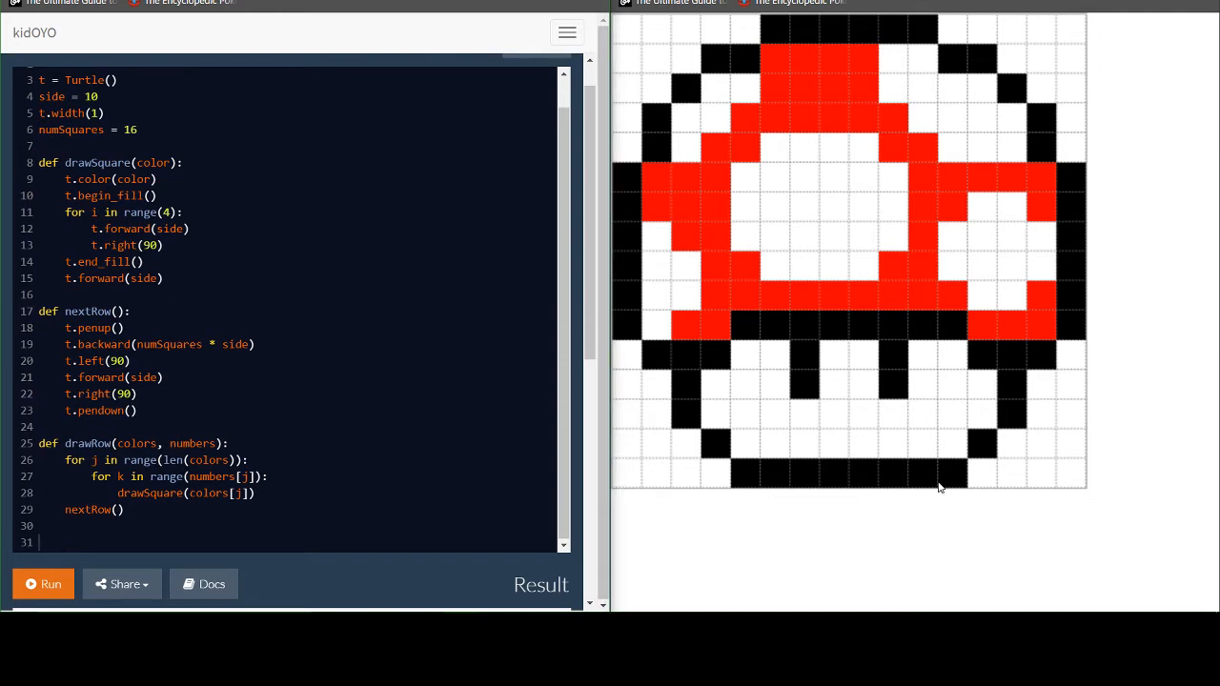
mouse_move(807, 483)
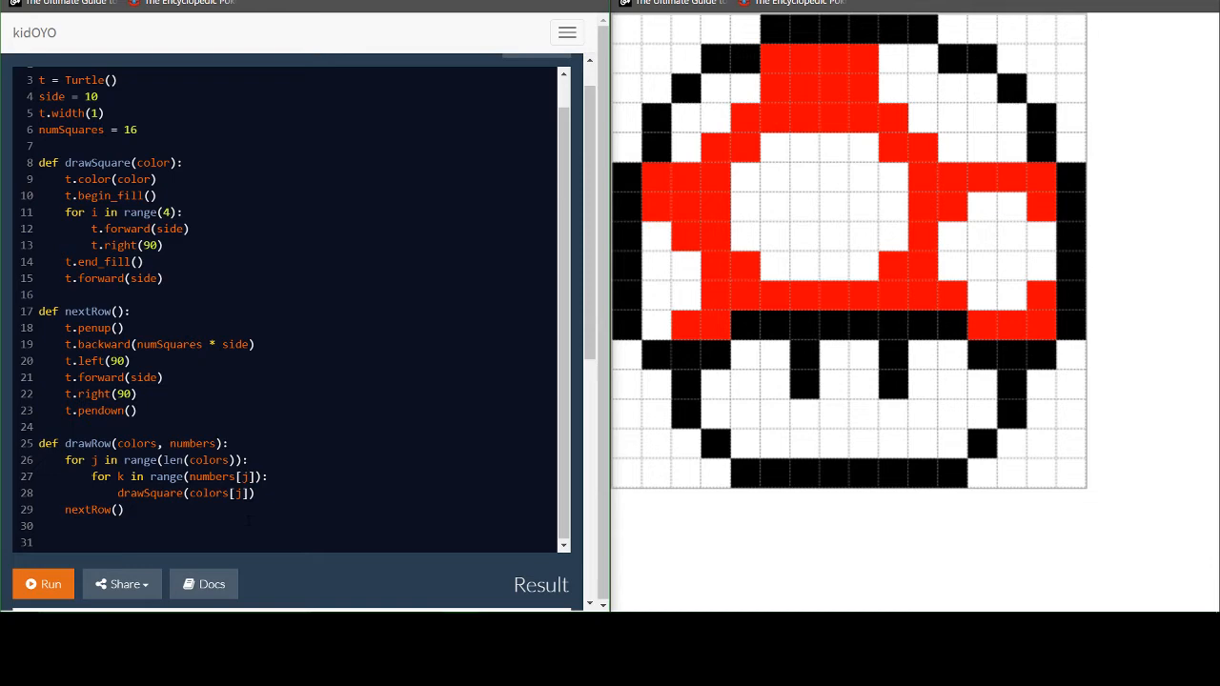
Write colors = ["white", "black", "white"] on line 31 and highlight its colour words
type("colors =")
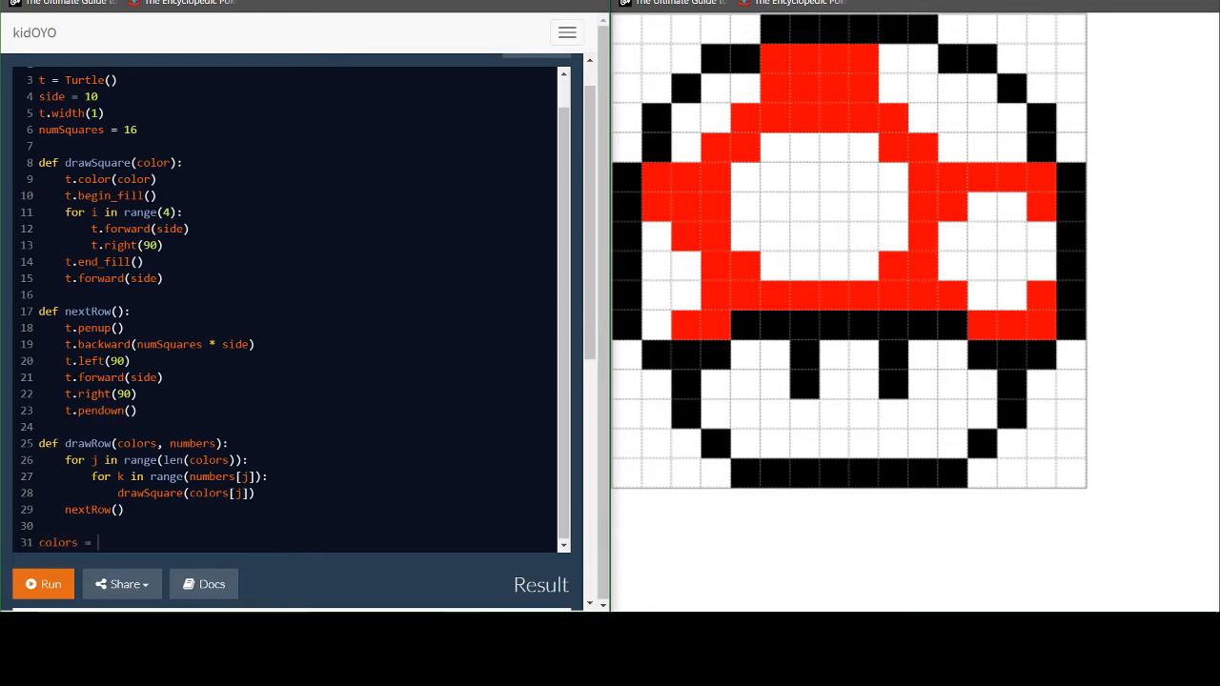
type("[\"")
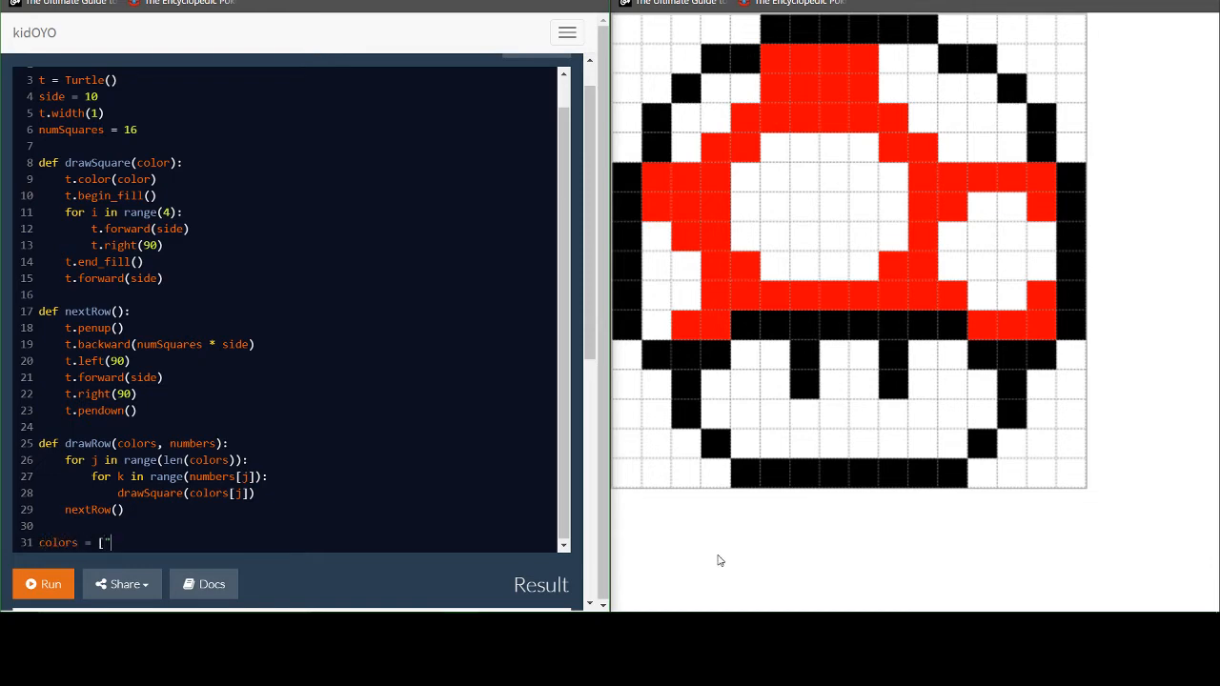
mouse_move(1022, 476)
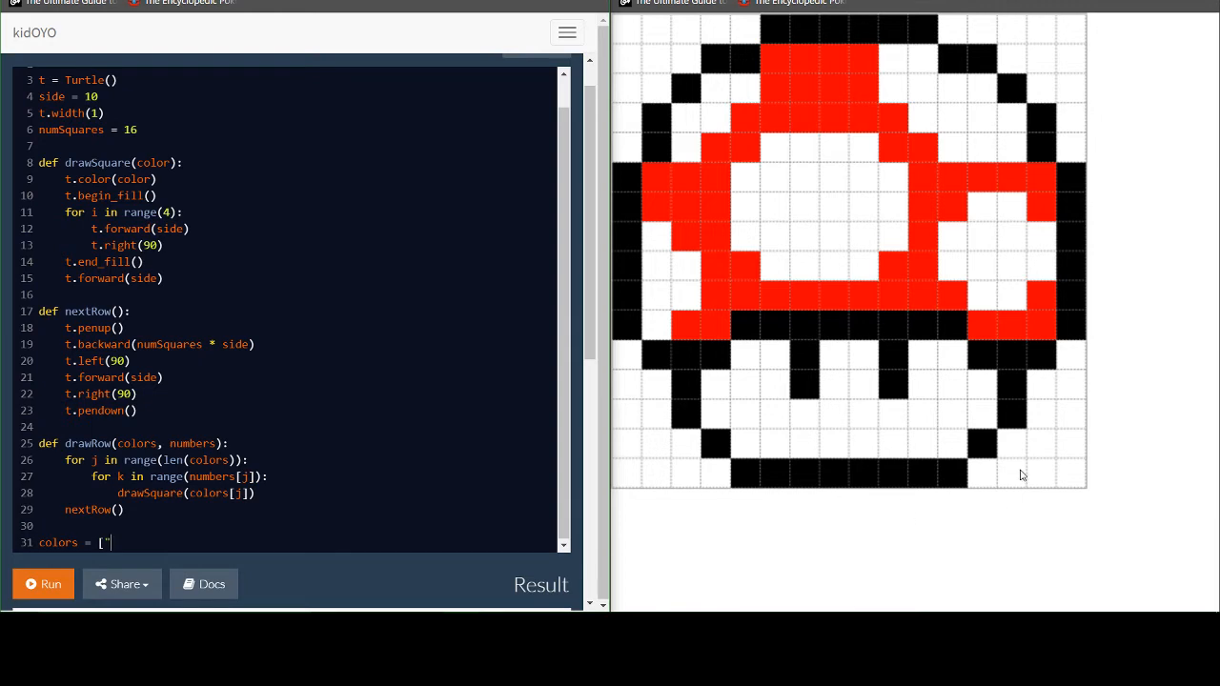
type("white\",")
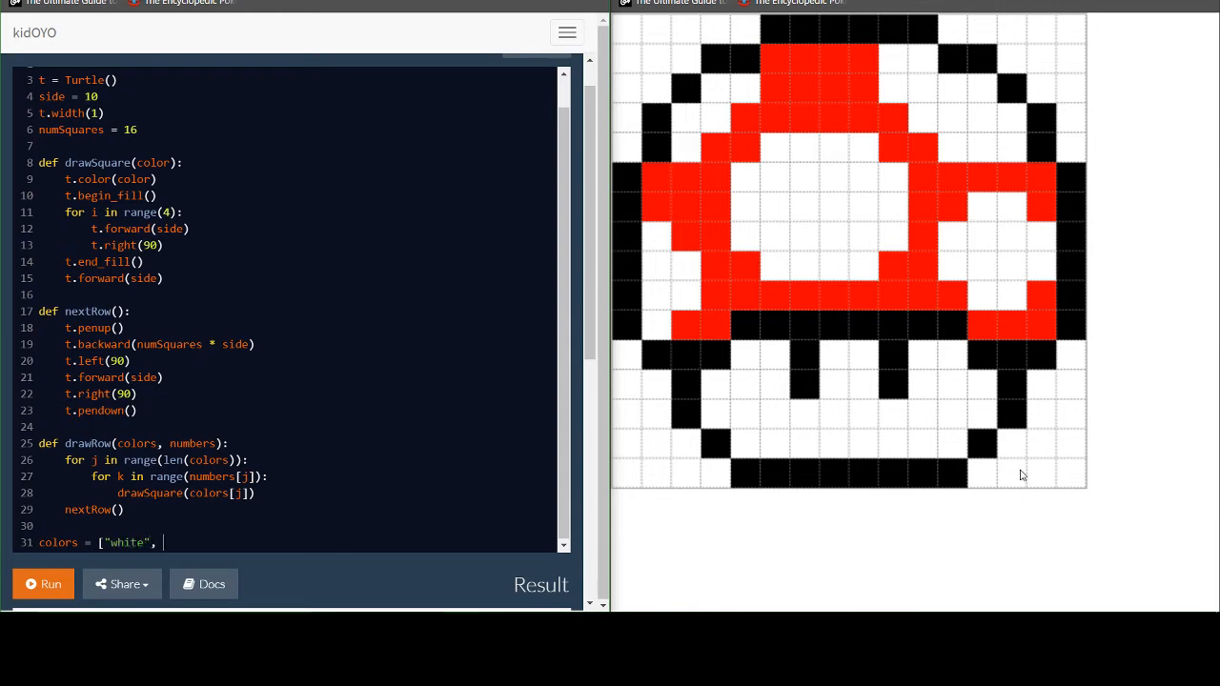
type("\"black\", \"whie")
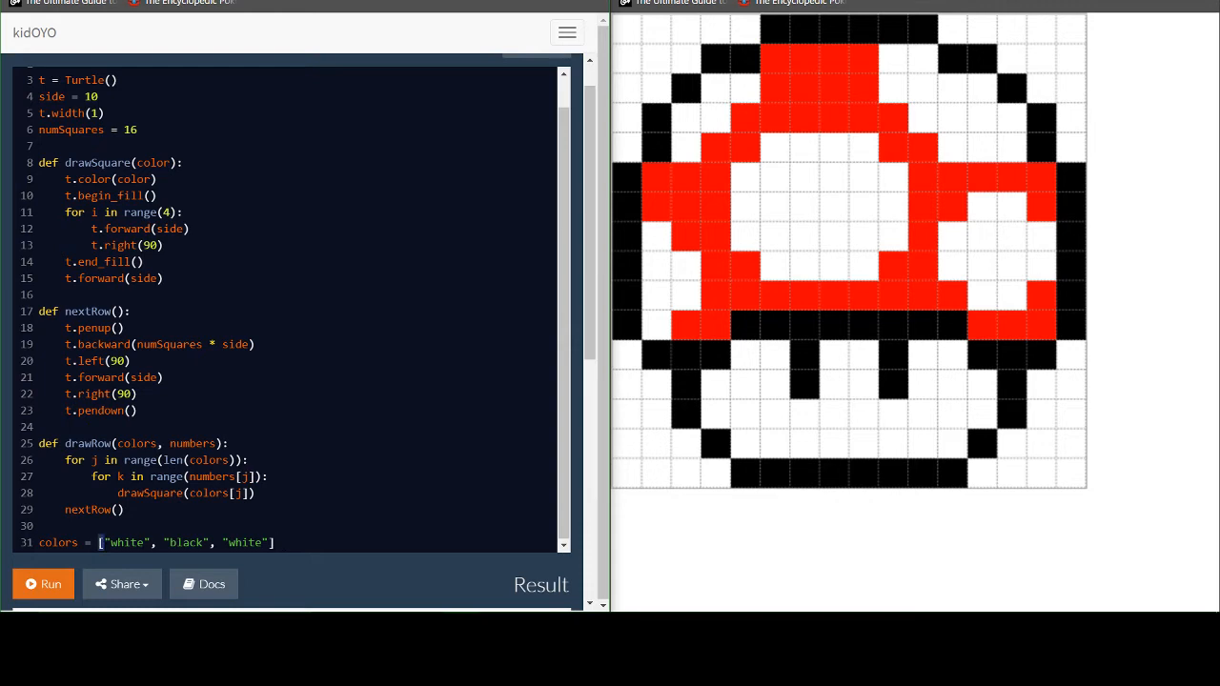
left_click_drag(98, 542, 274, 542)
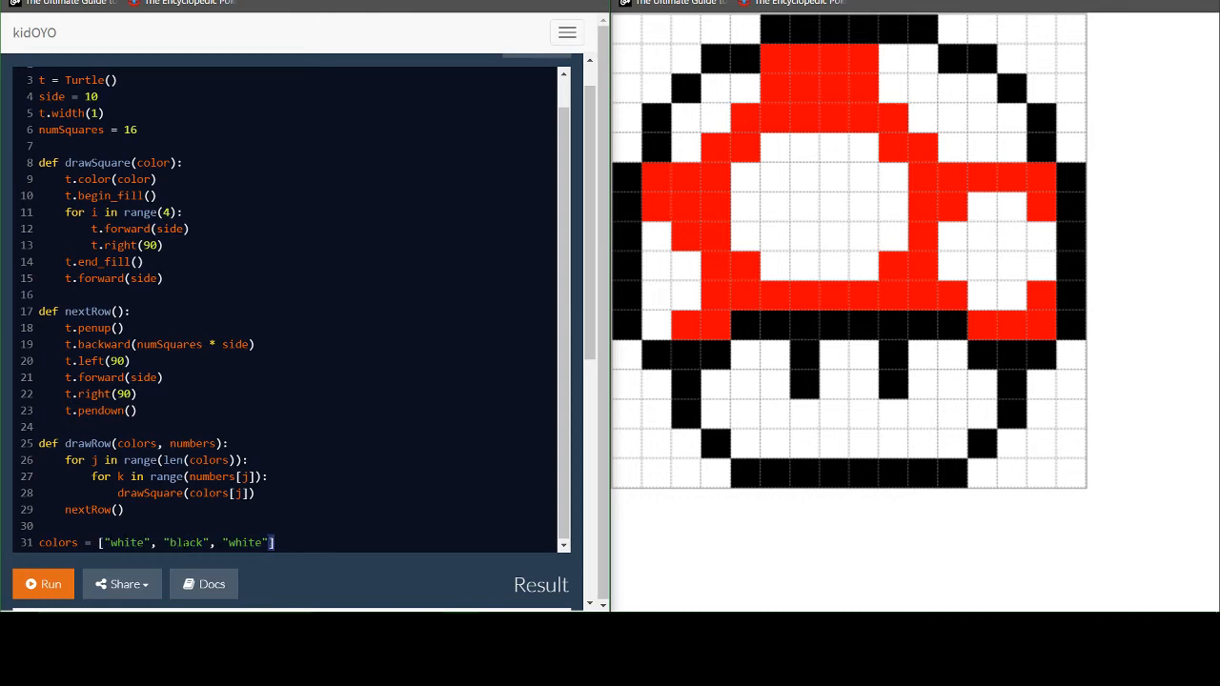
double_click(126, 541)
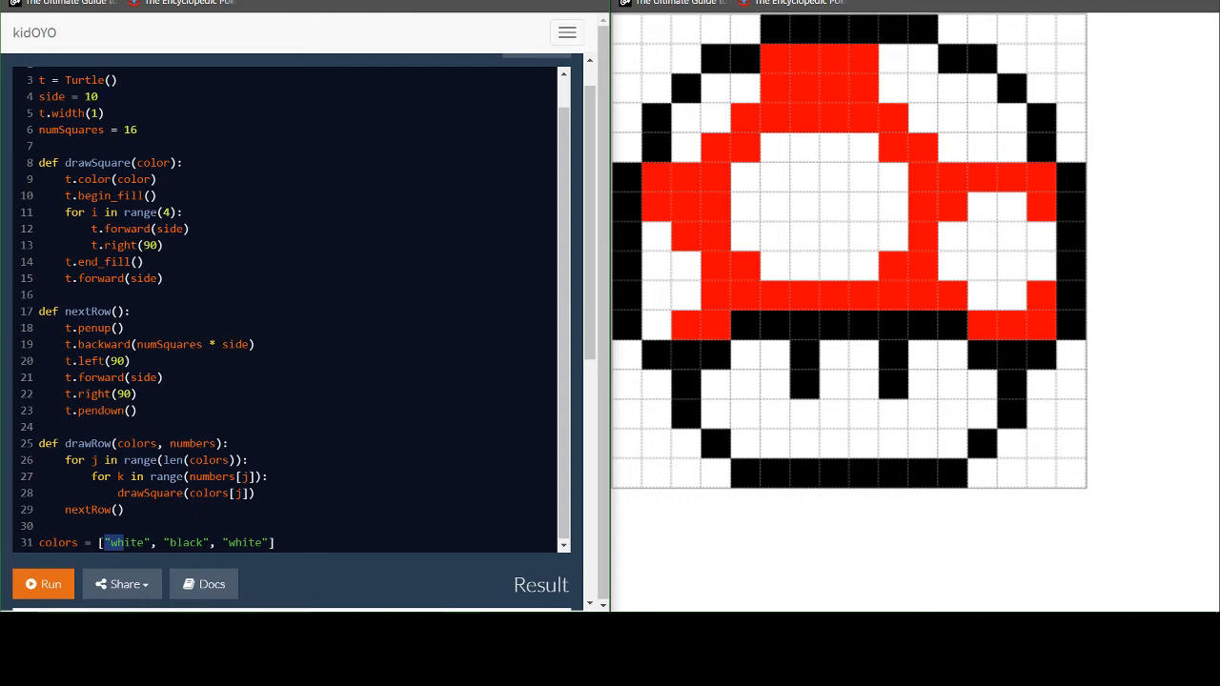
double_click(185, 541)
type("numbers")
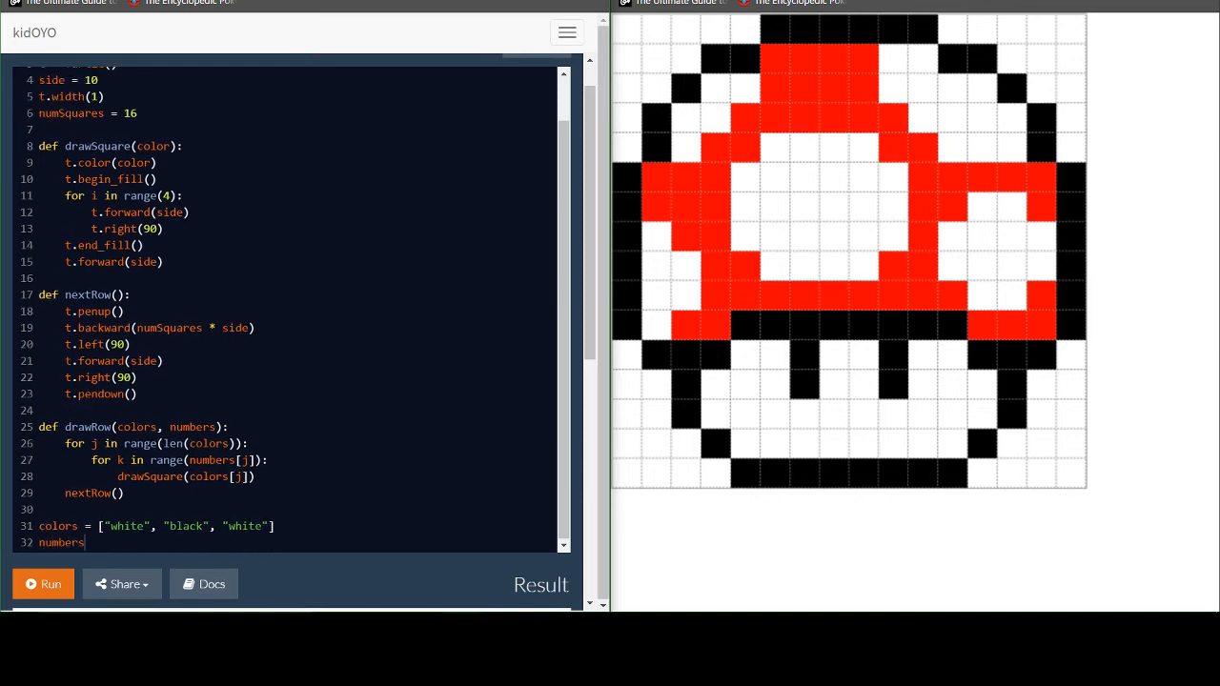
Write numbers = [4, 8, 4] and drawRow(colors, numbers) for the first row
type("= []")
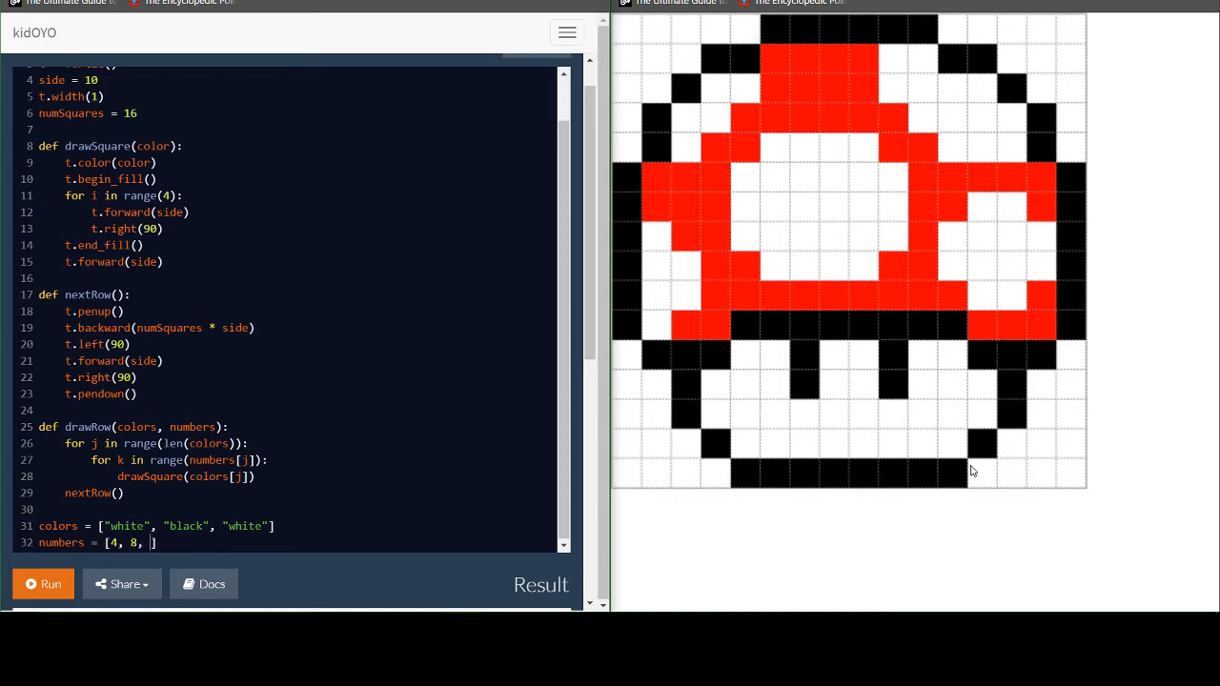
type("4]")
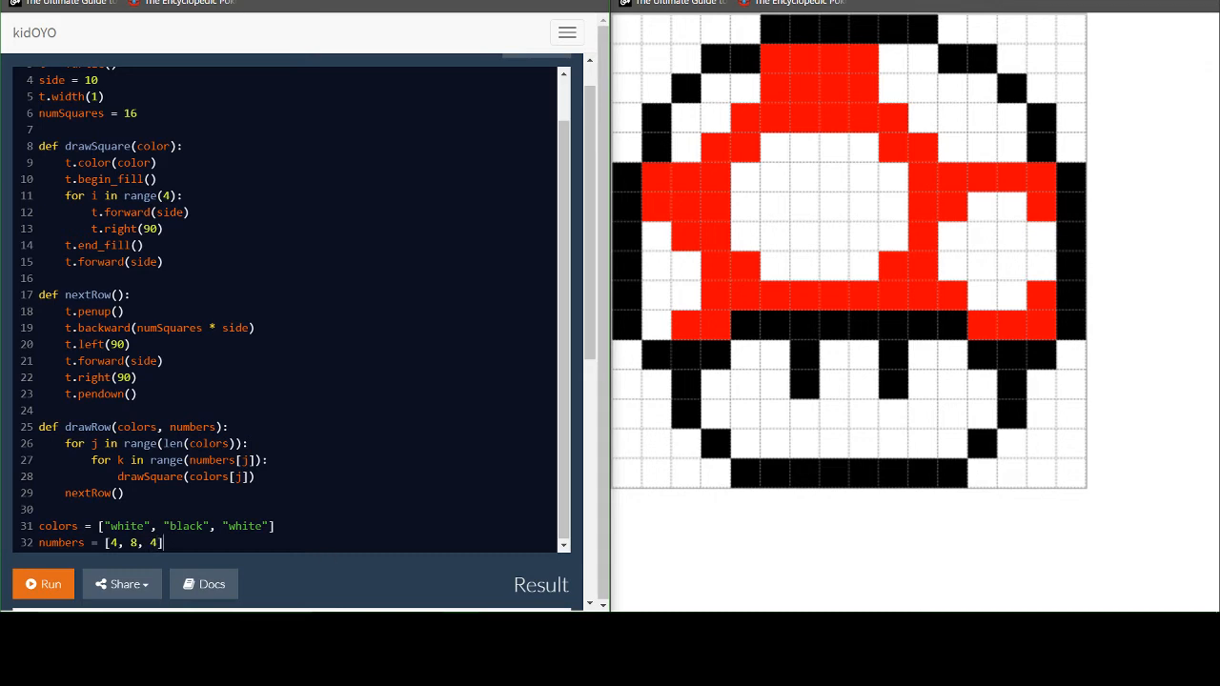
type("draw")
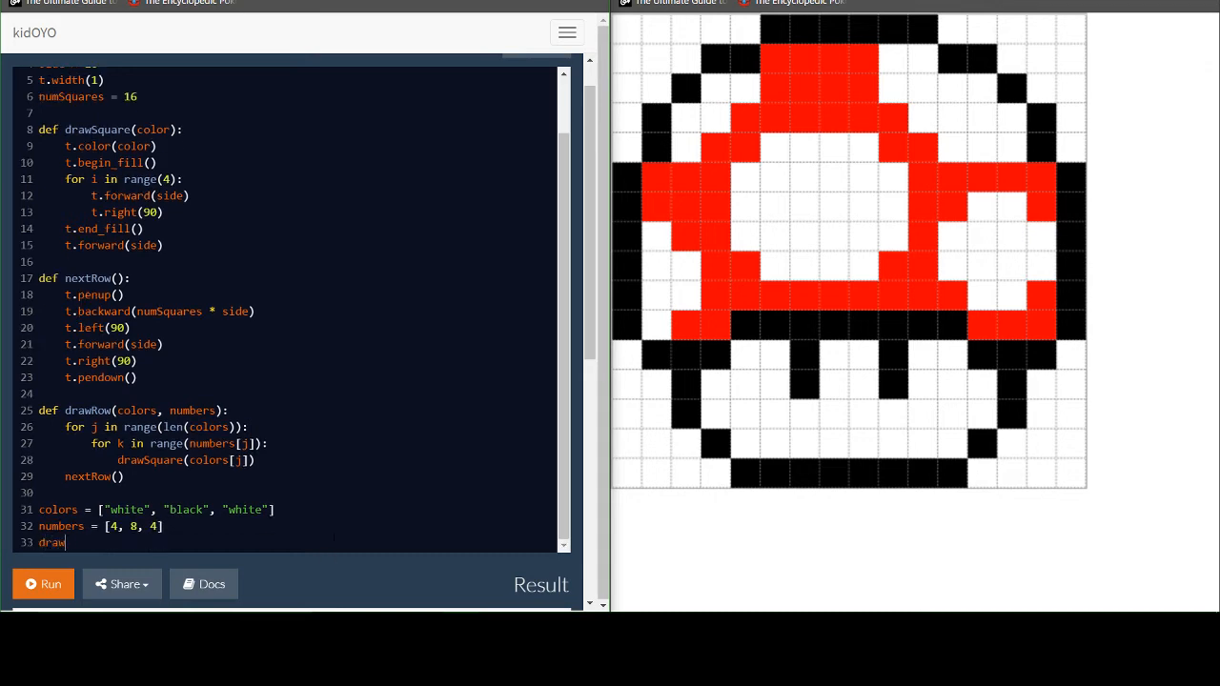
type("Row(co")
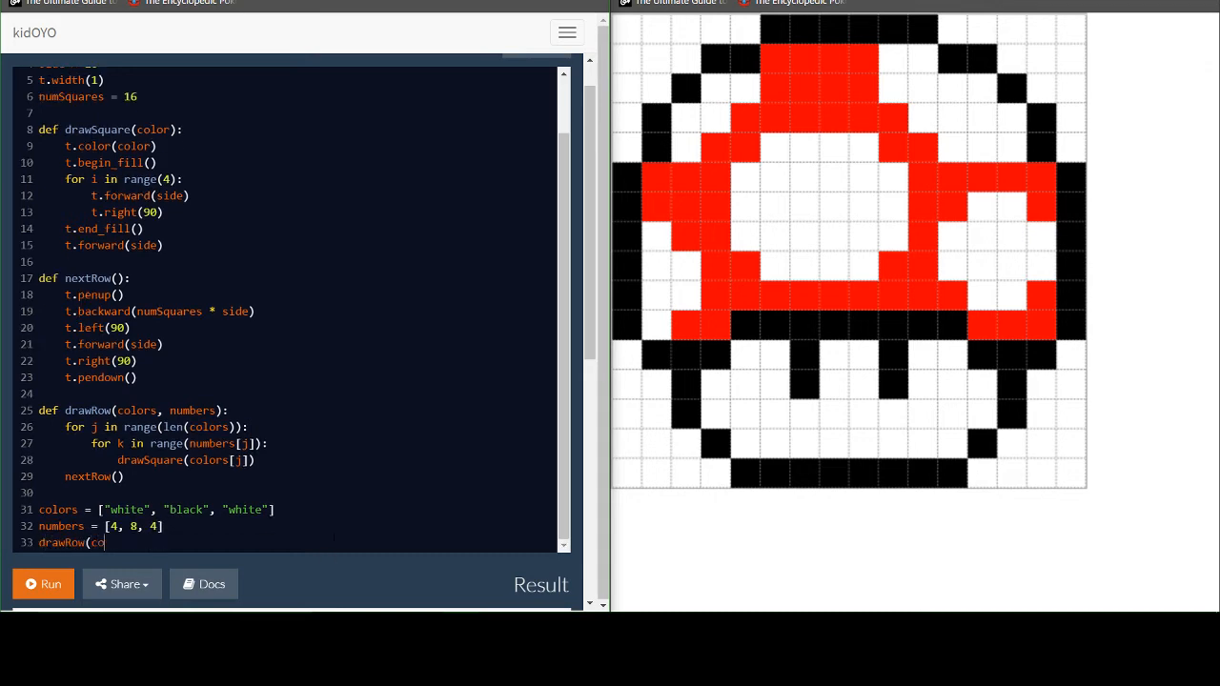
type("lors, numbers)")
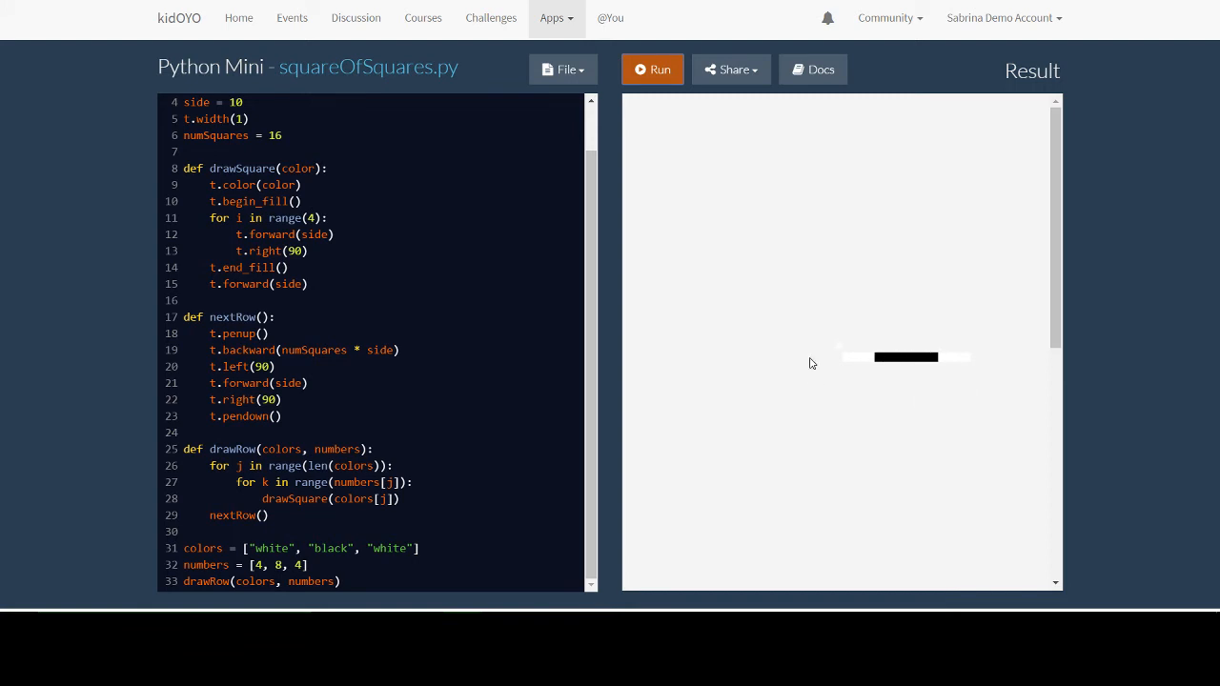
mouse_move(877, 363)
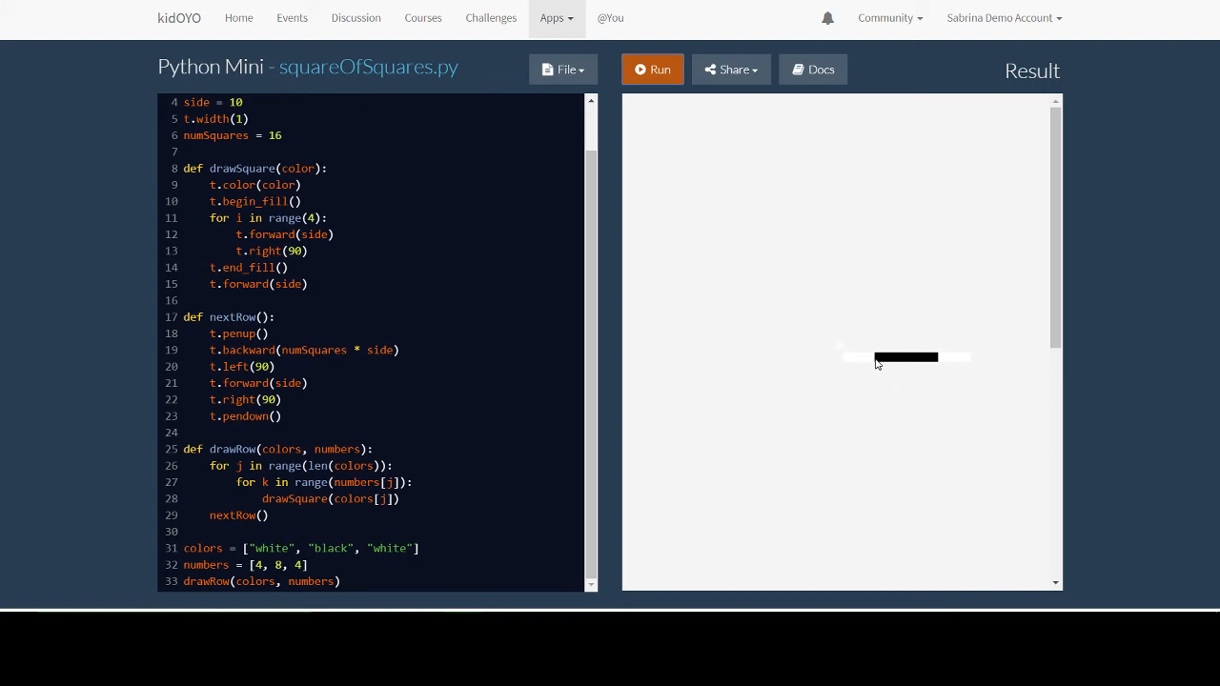
mouse_move(932, 366)
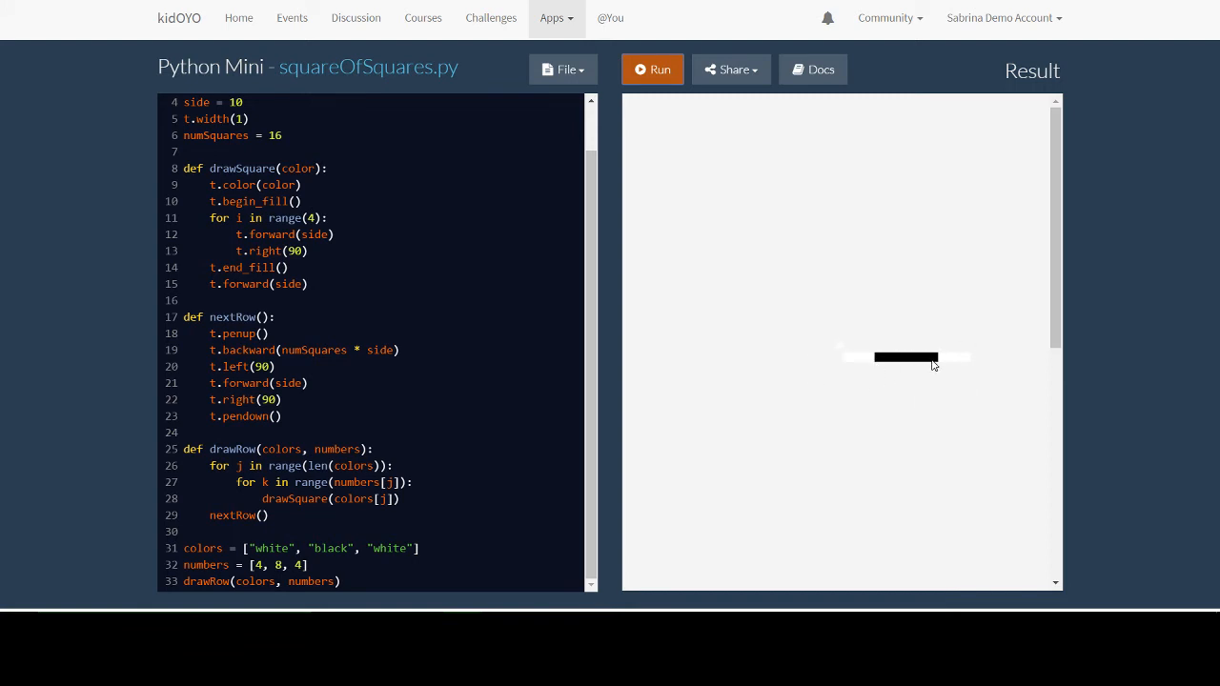
mouse_move(778, 363)
type("colors = [\"")
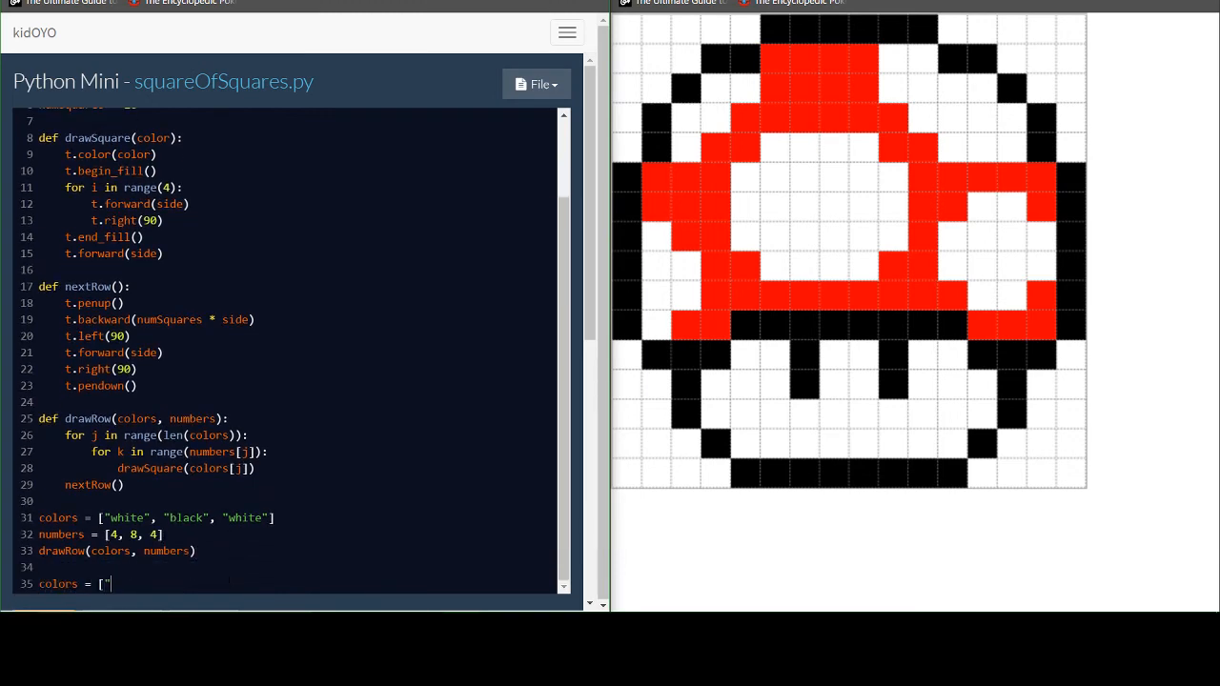
Finish the five-colour list, numbers 3, 1, 8, 1, 3 and drawRow(colors, numbers) for row two
type("white\", \"")
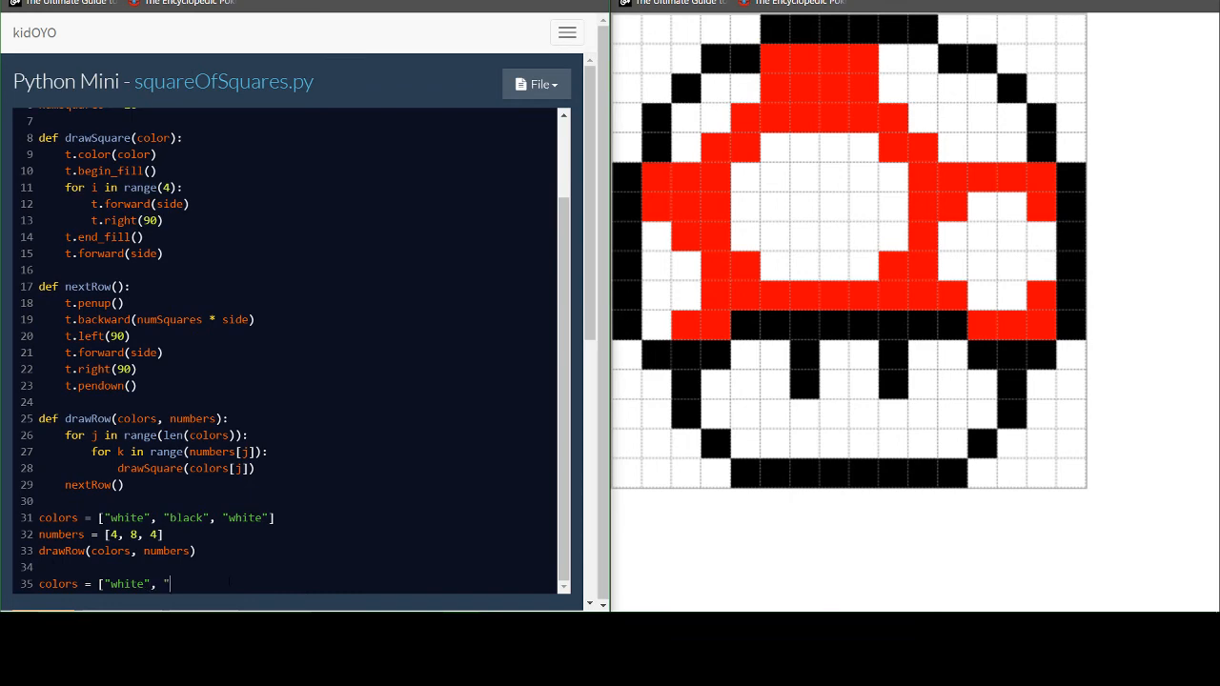
type("\"black\", \"white\"]")
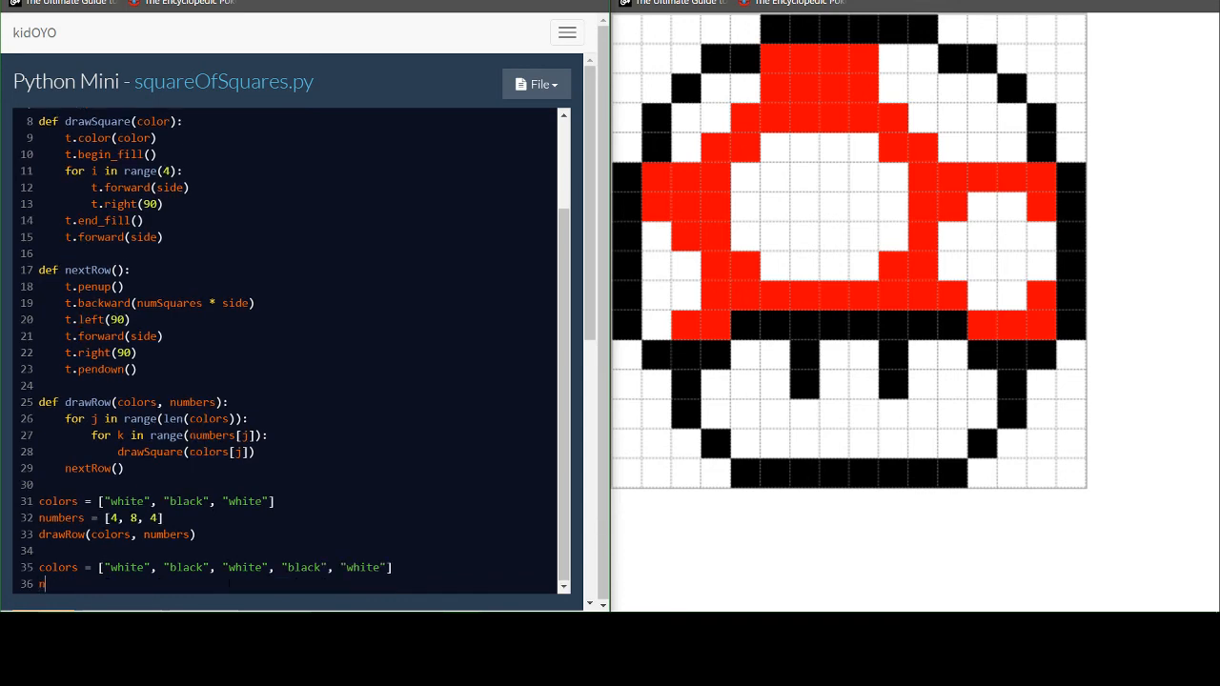
type("numbers[3, 1,")
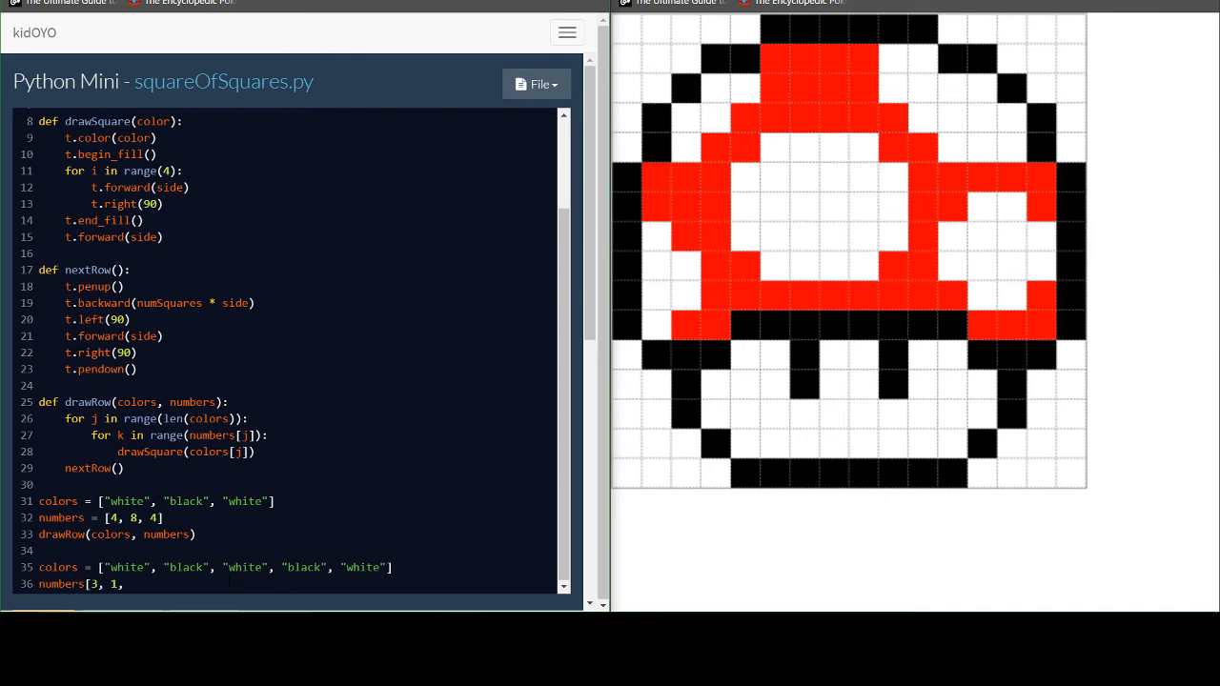
type("8, 1,")
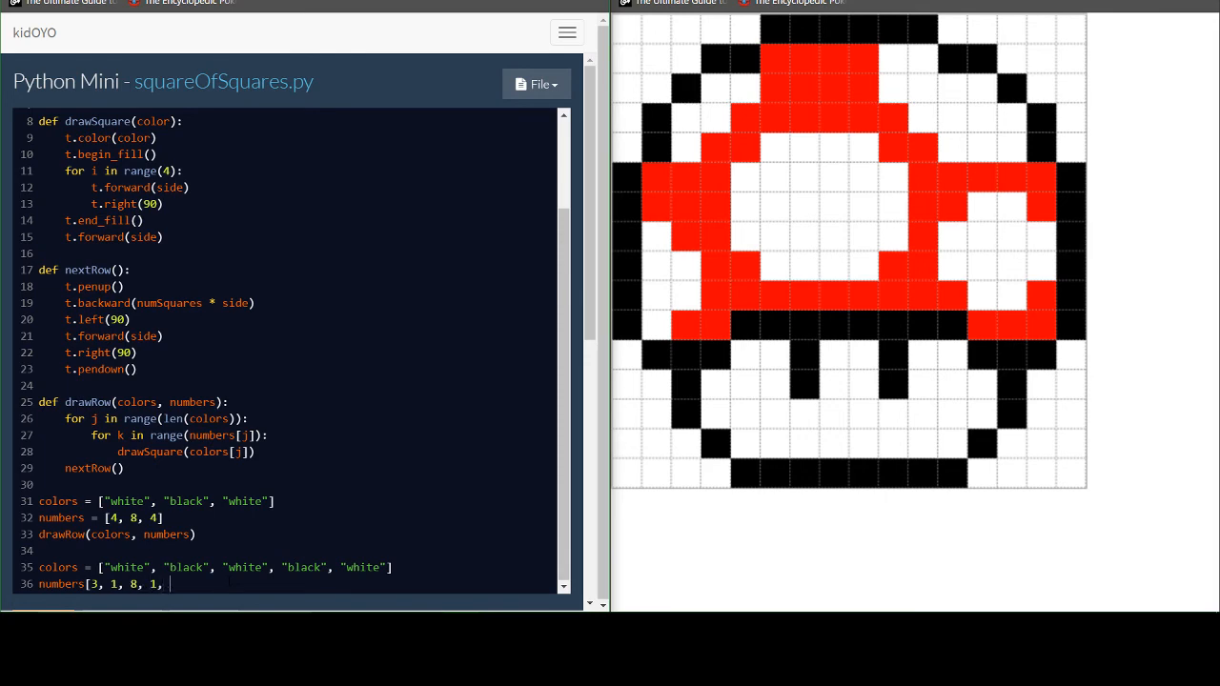
type("3]")
type("drawRow")
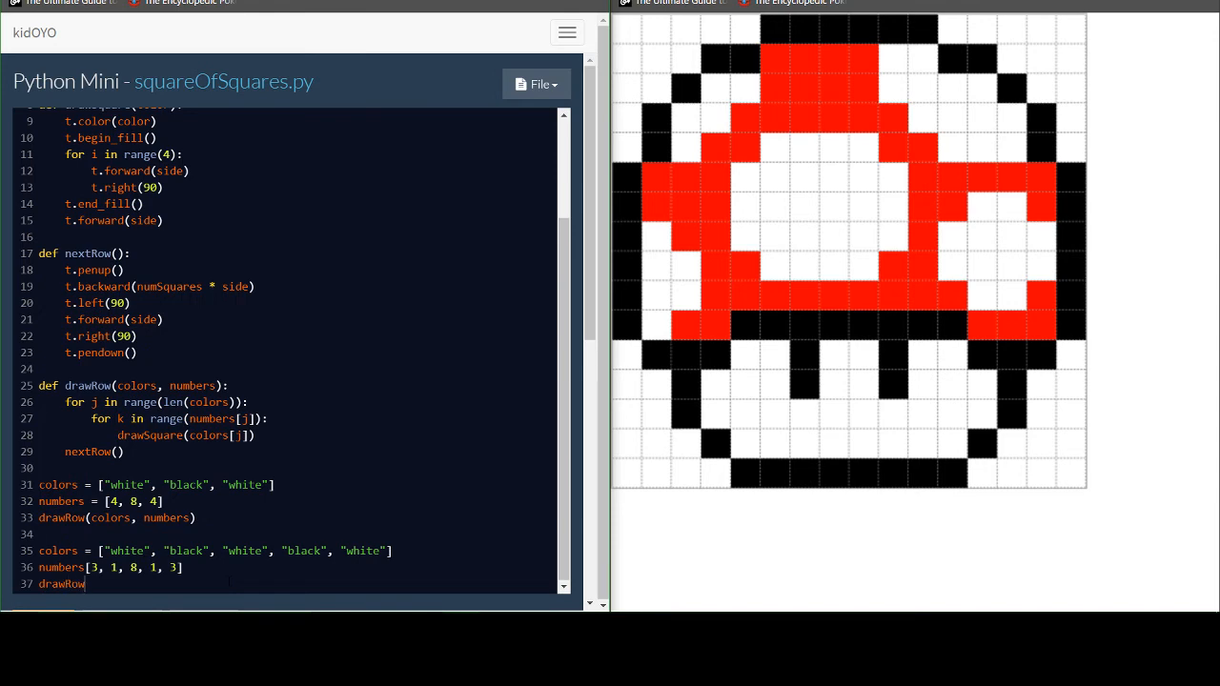
type("(colors")
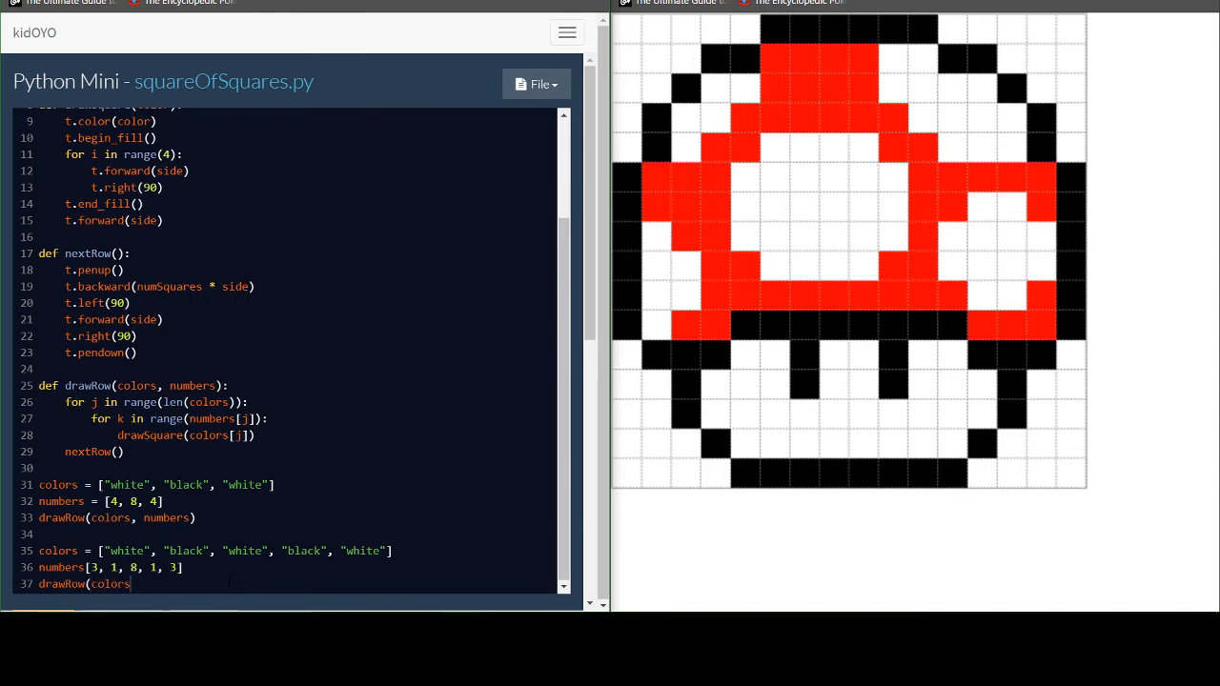
type(", numbers)")
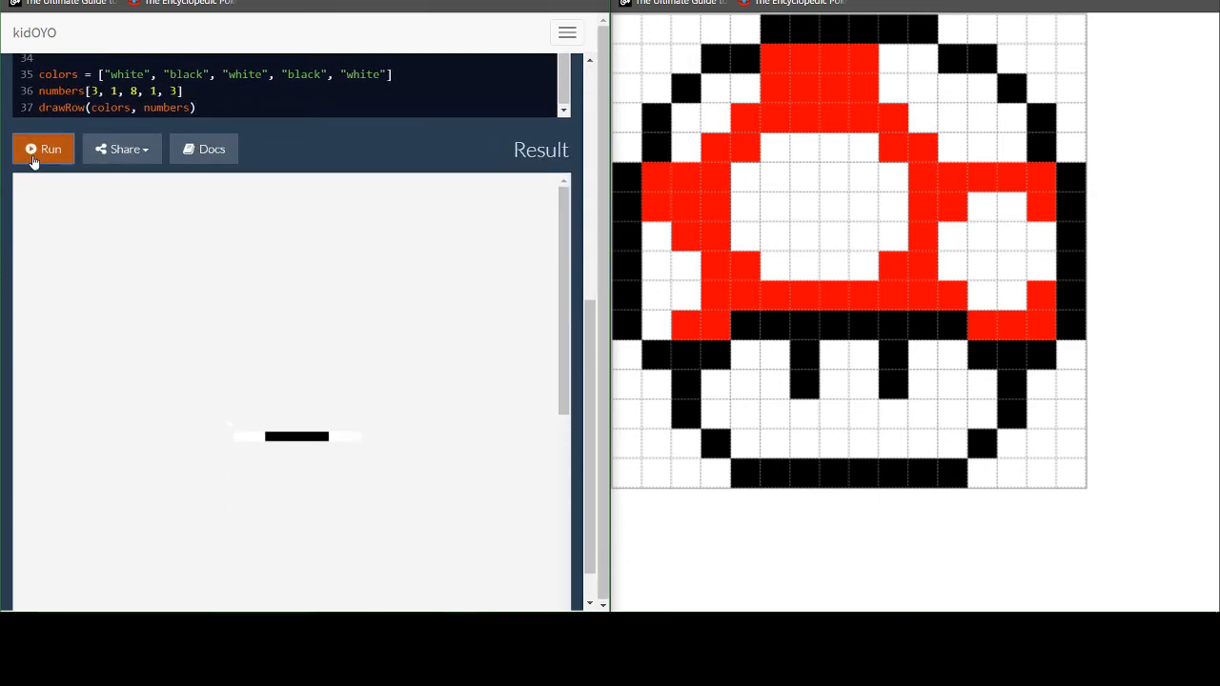
Run, correct line 36 to numbers = [3, 1, 8, 1, 3], and rerun to draw row two
left_click(43, 149)
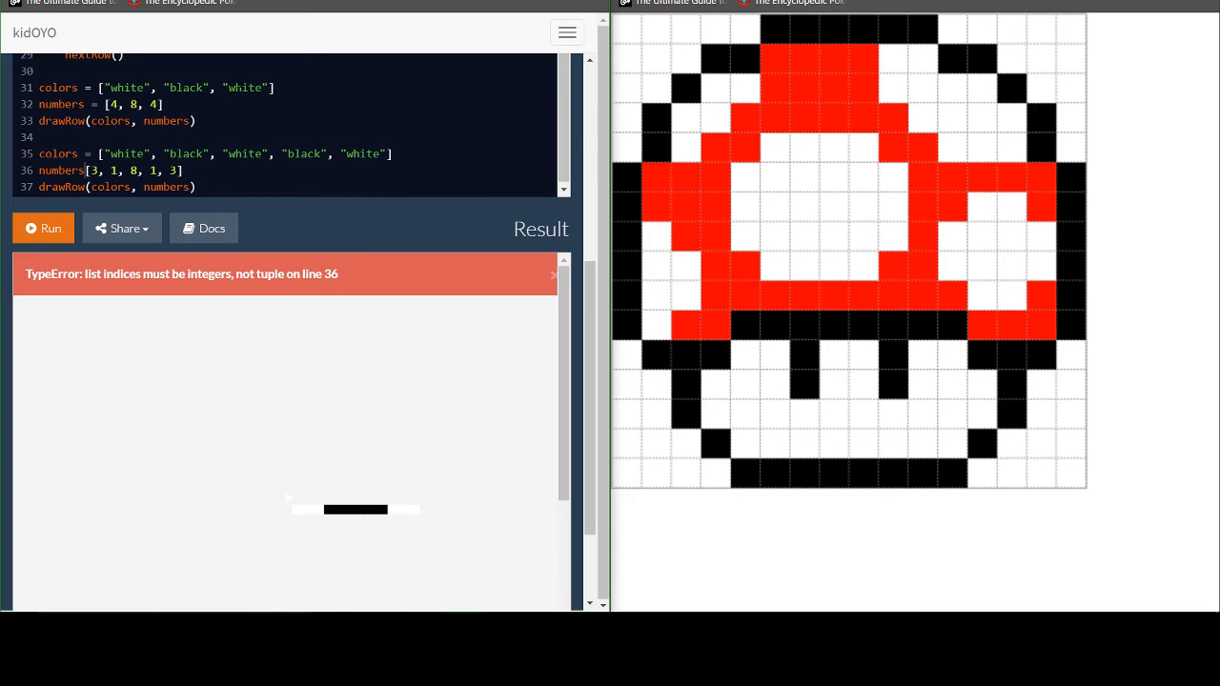
left_click(42, 228)
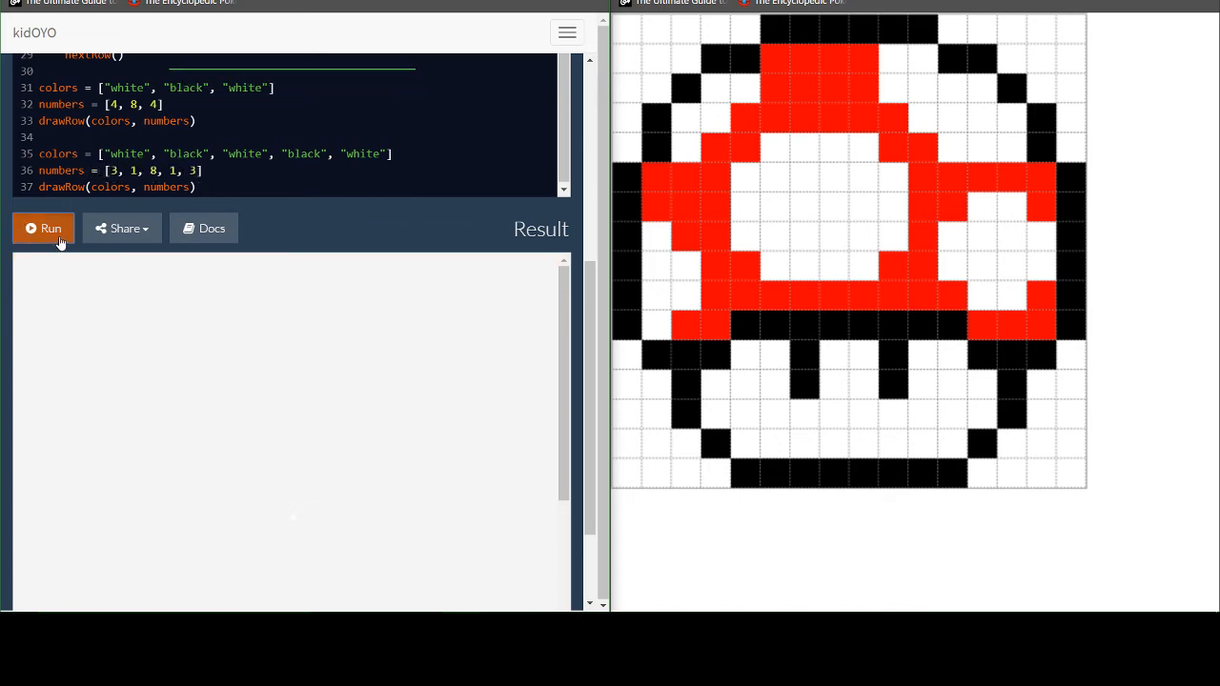
left_click(44, 229)
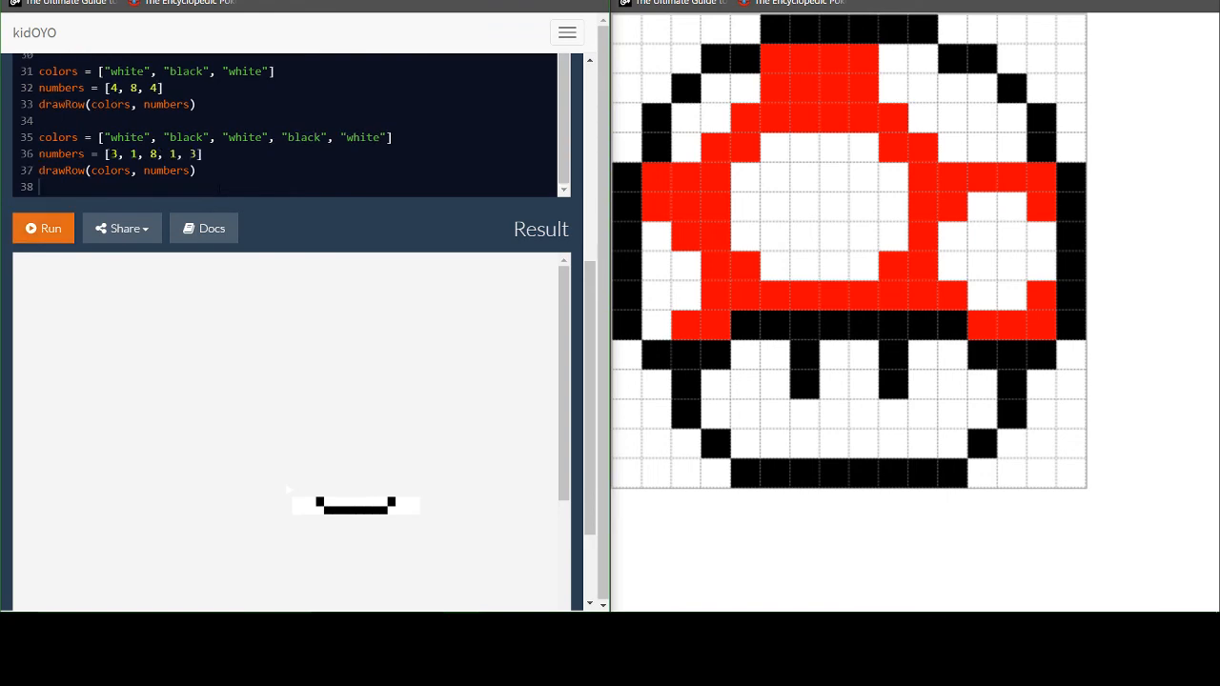
Write the third-row colors list white, black, white, black, white
type("colors =")
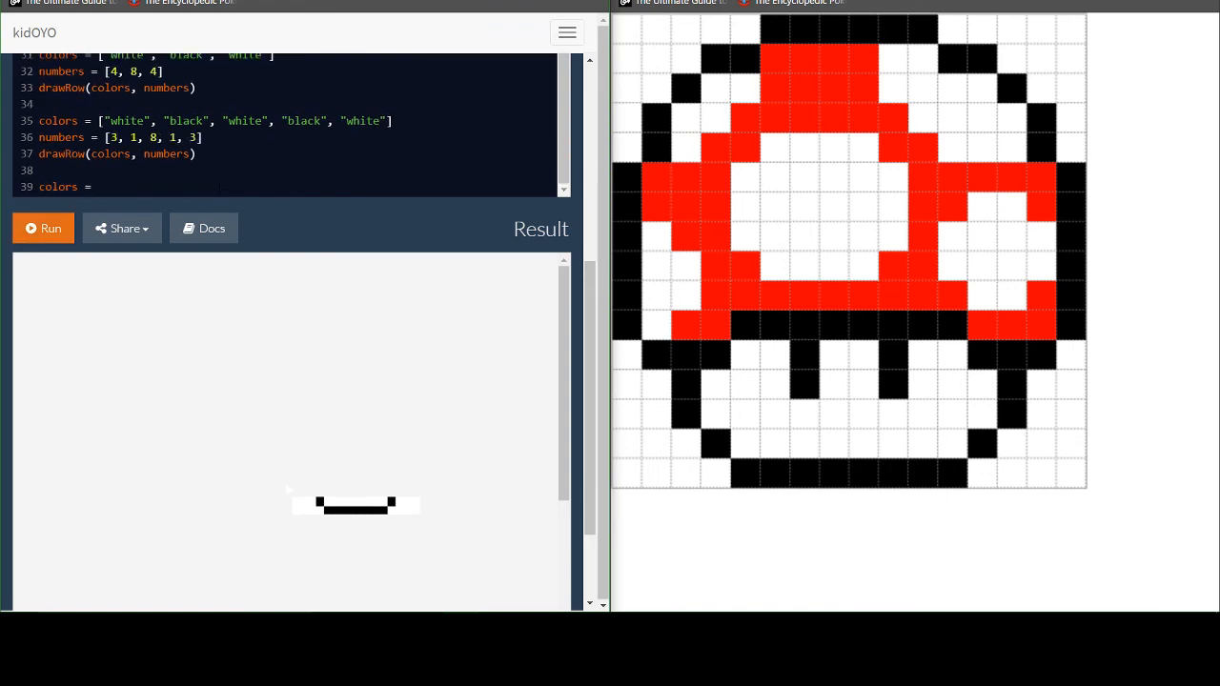
type("[\"white\",")
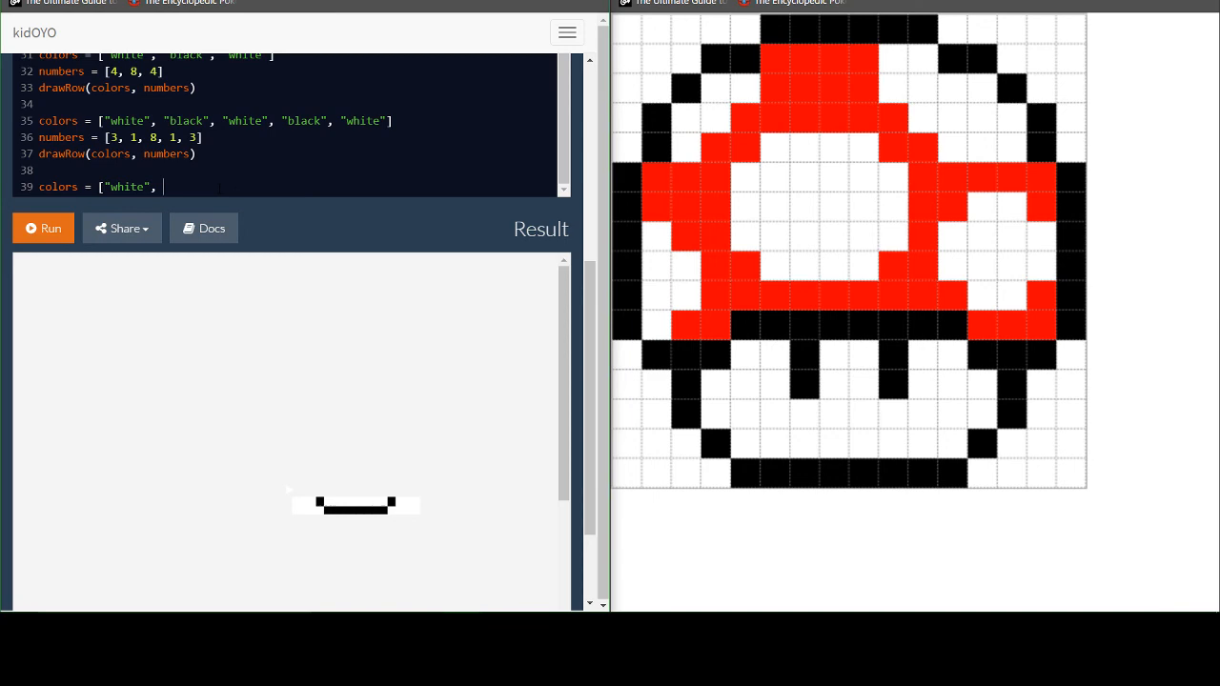
type("\"black\", \"")
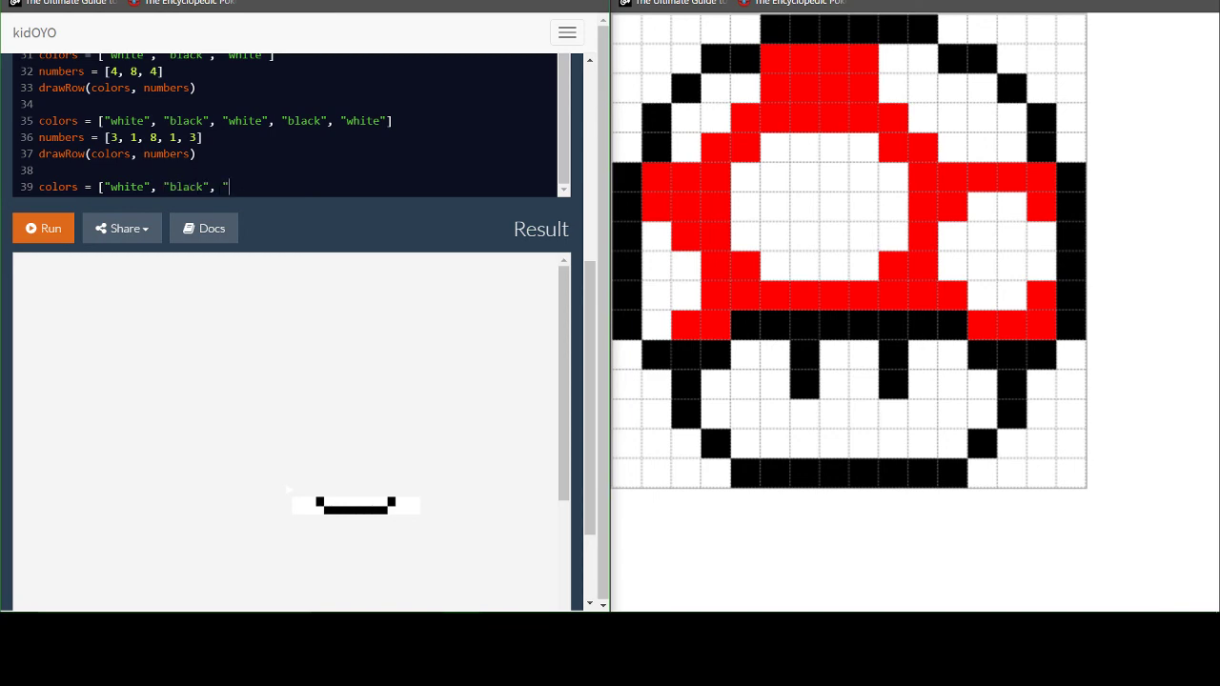
type("\"white\", \"black\", \"white\"")
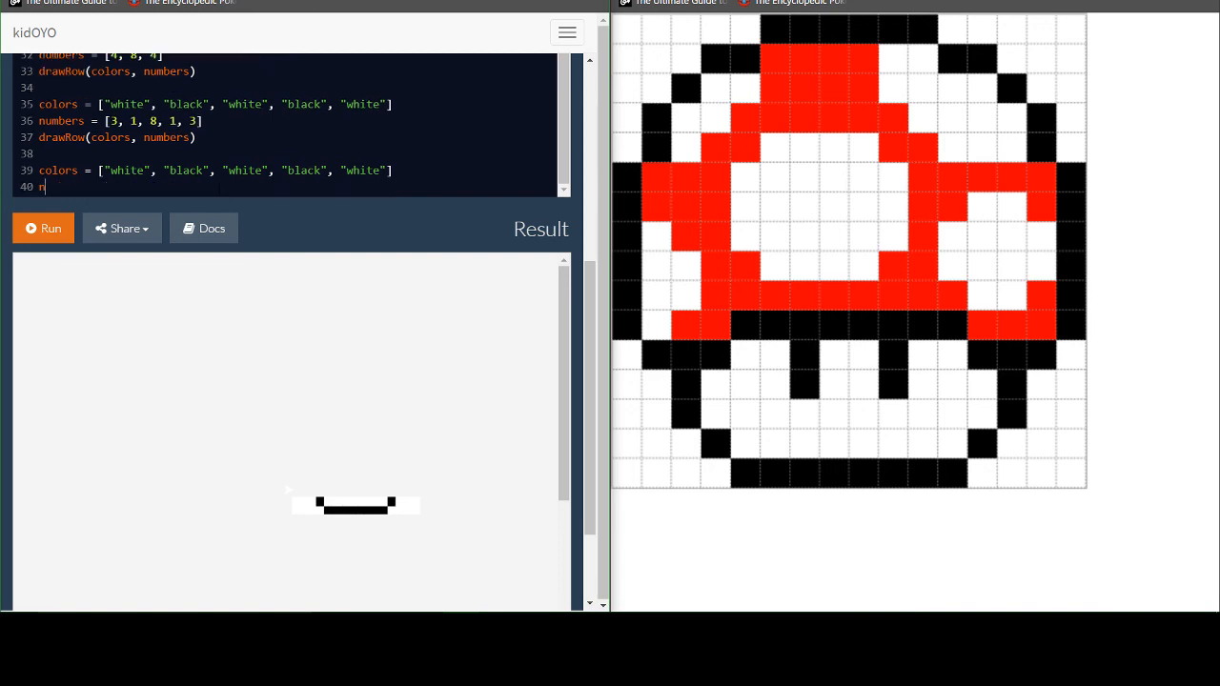
Write numbers = [2, 1, 10, 1, 2] and drawRow(colors, numbers), then run to draw row three
type("numbers = [")
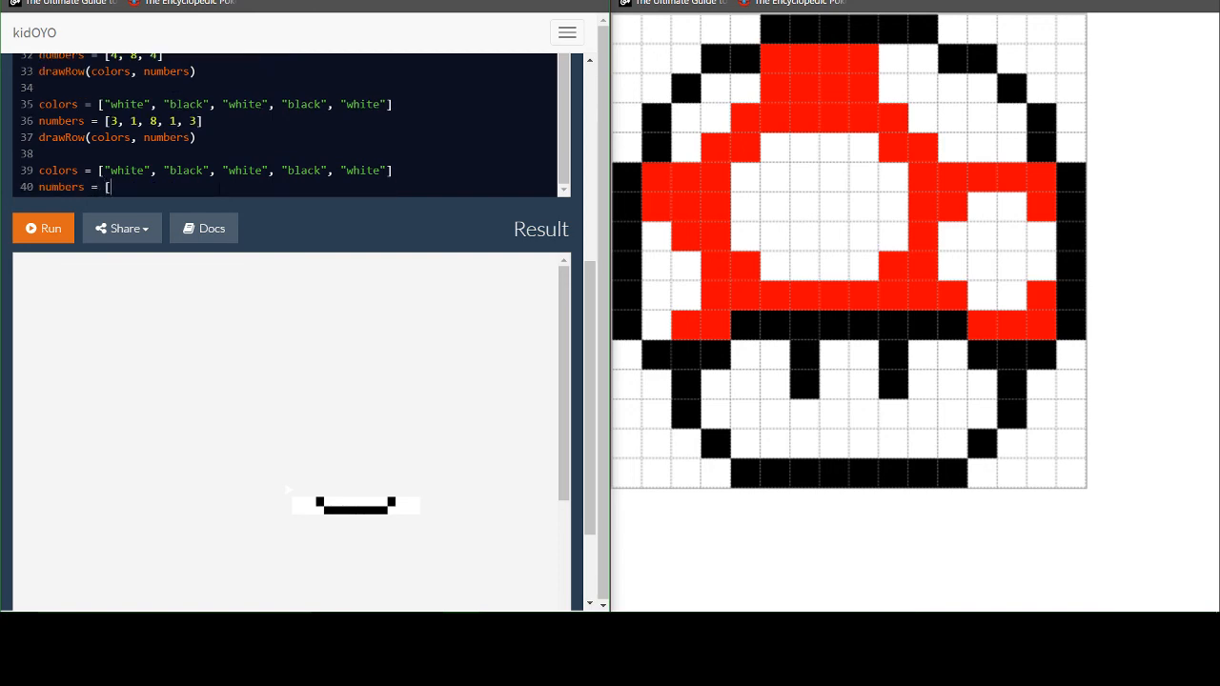
type("2, 1")
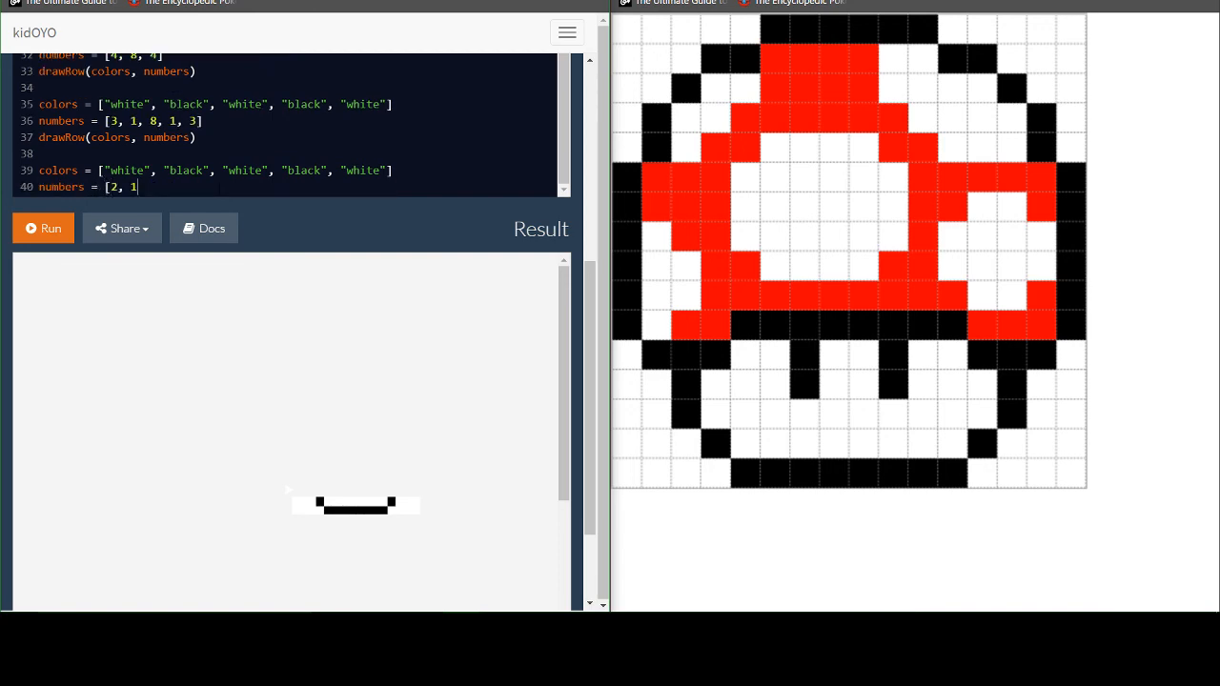
type(",")
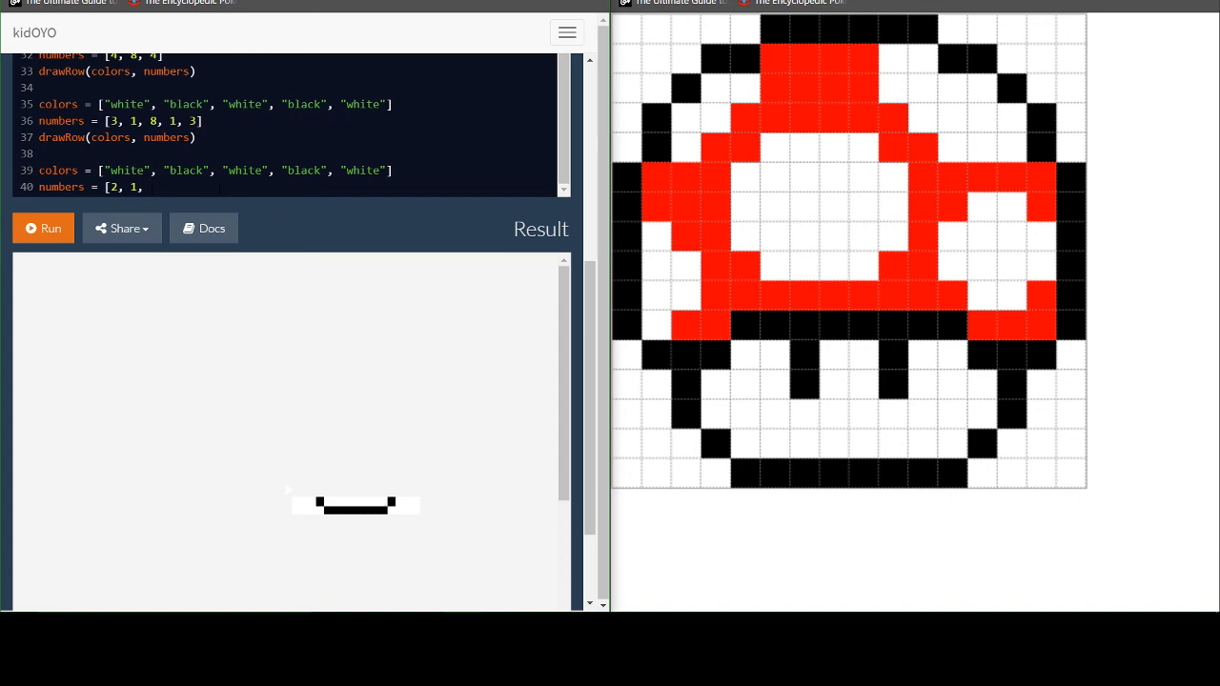
type("10, 1, 2")
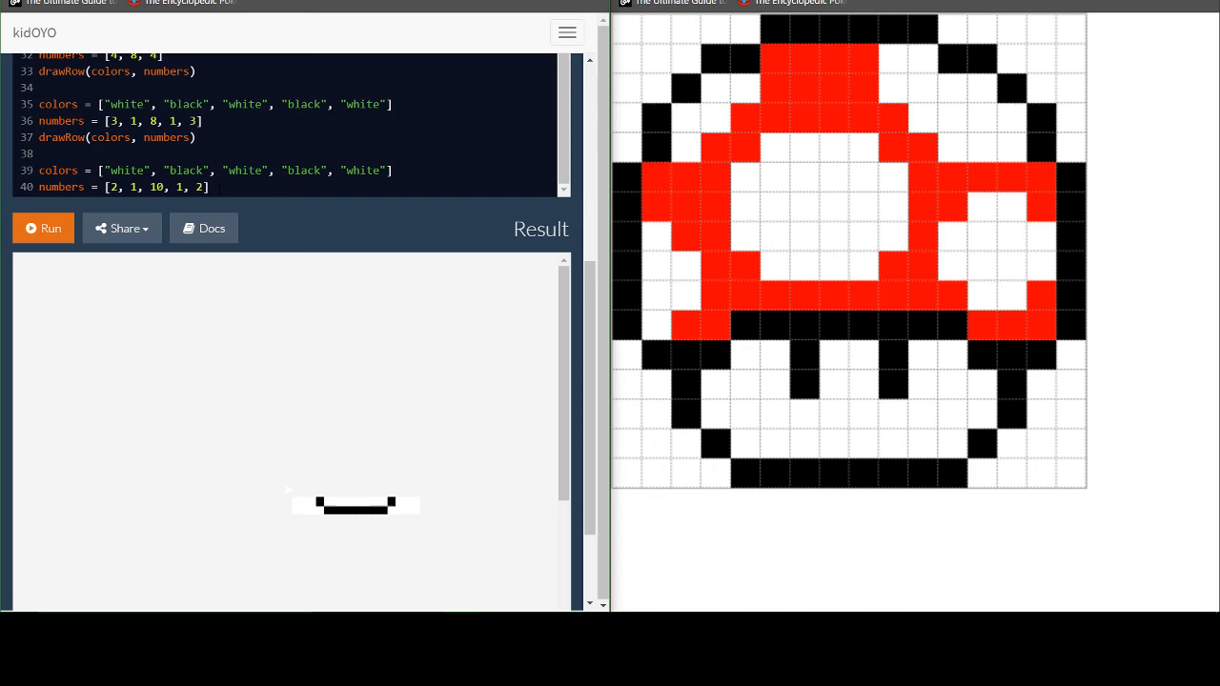
type("drawRow(co")
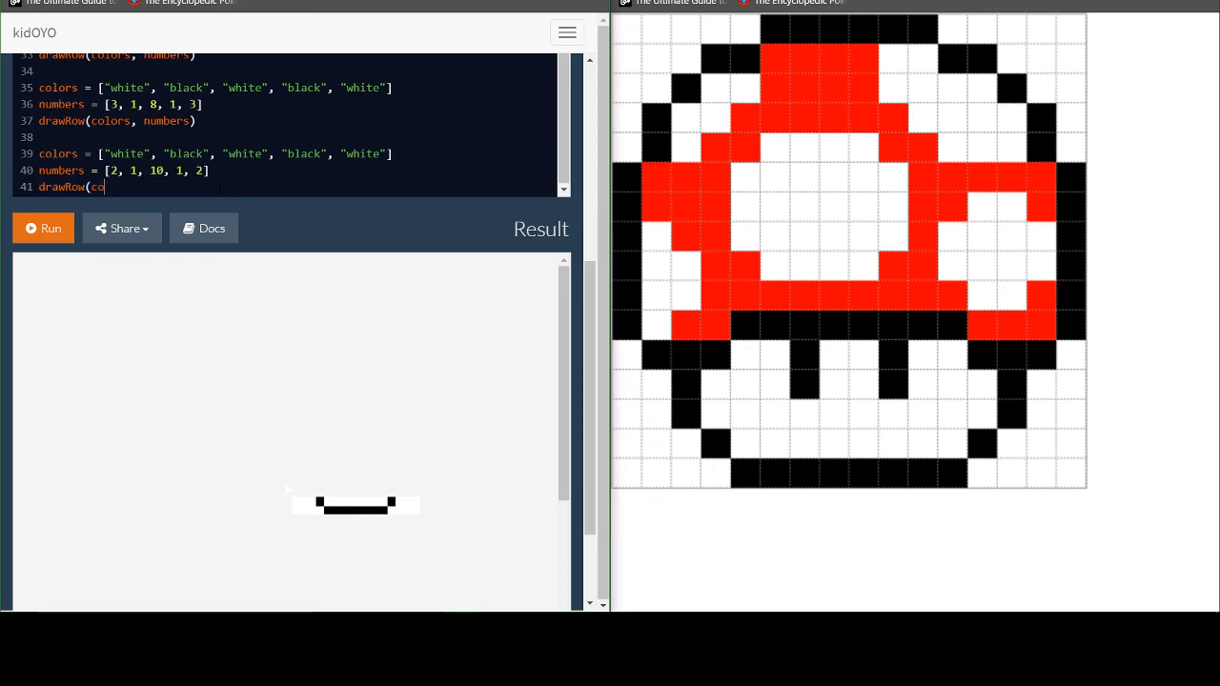
type("lors, numbers)")
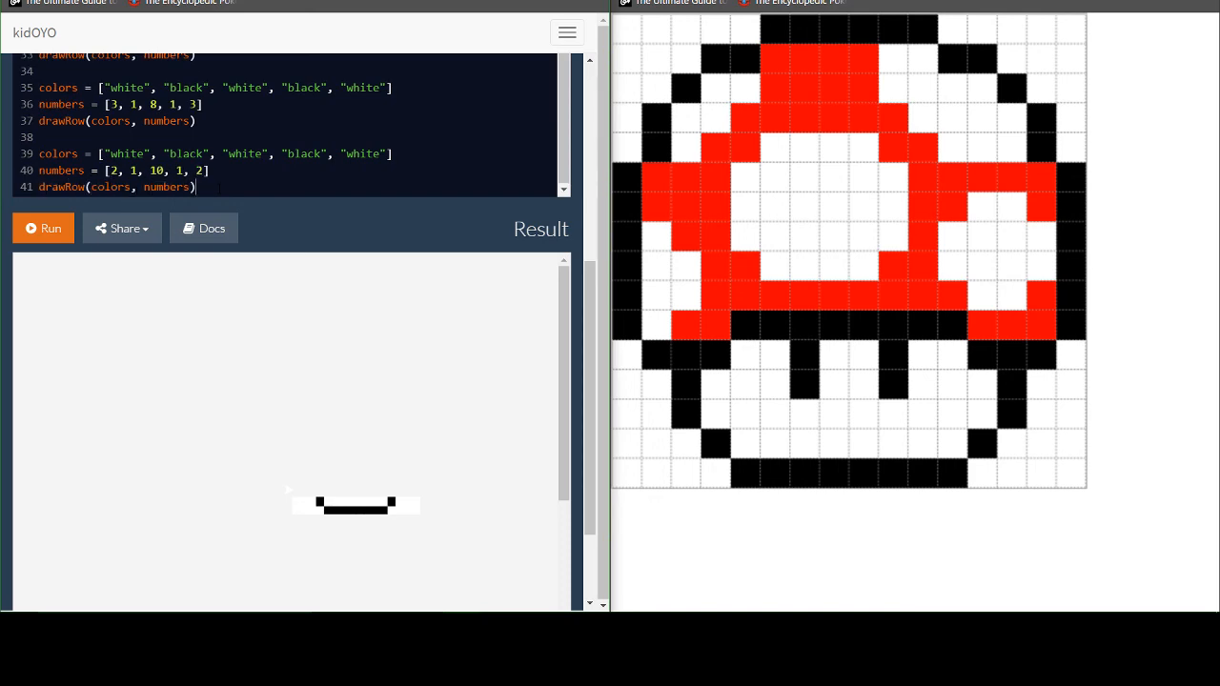
left_click(42, 229)
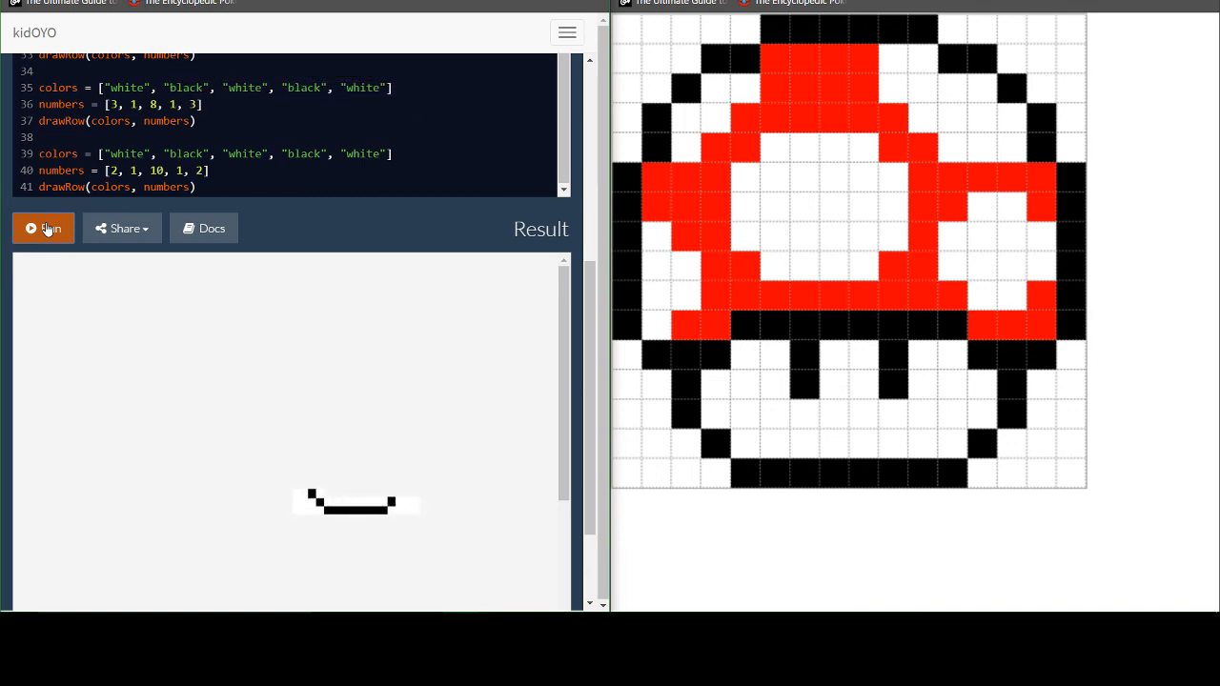
Run the program so all three mushroom-top rows draw for comparison with the picture
left_click(42, 229)
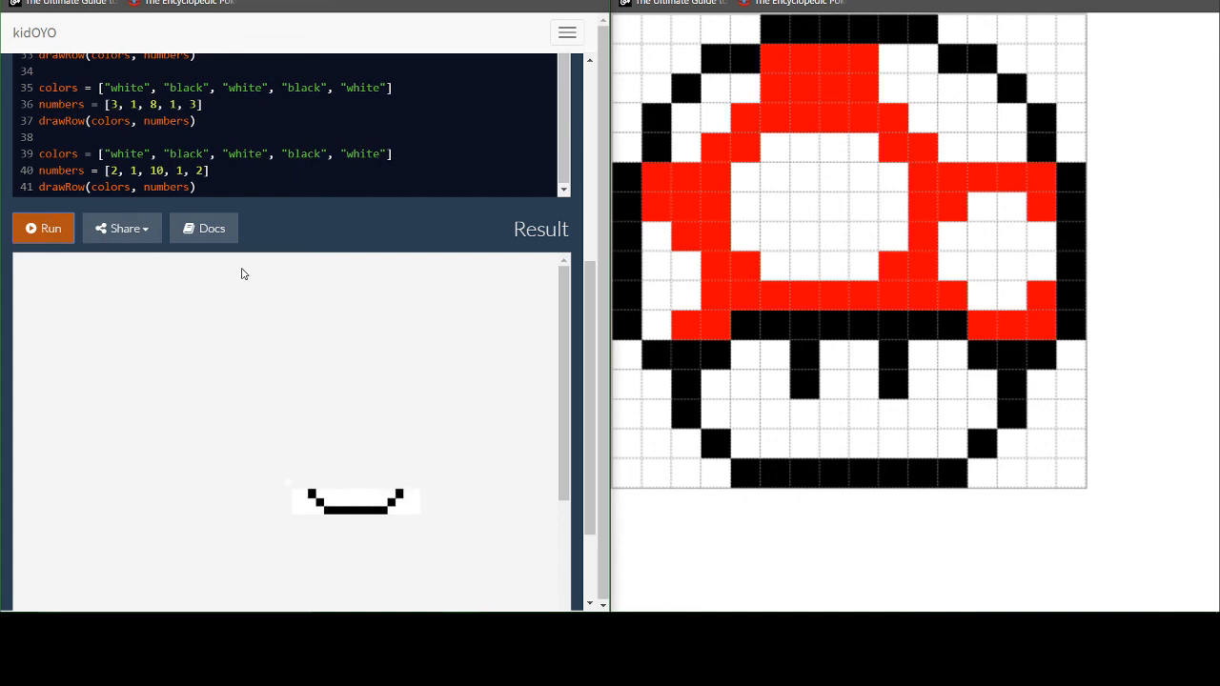
mouse_move(786, 284)
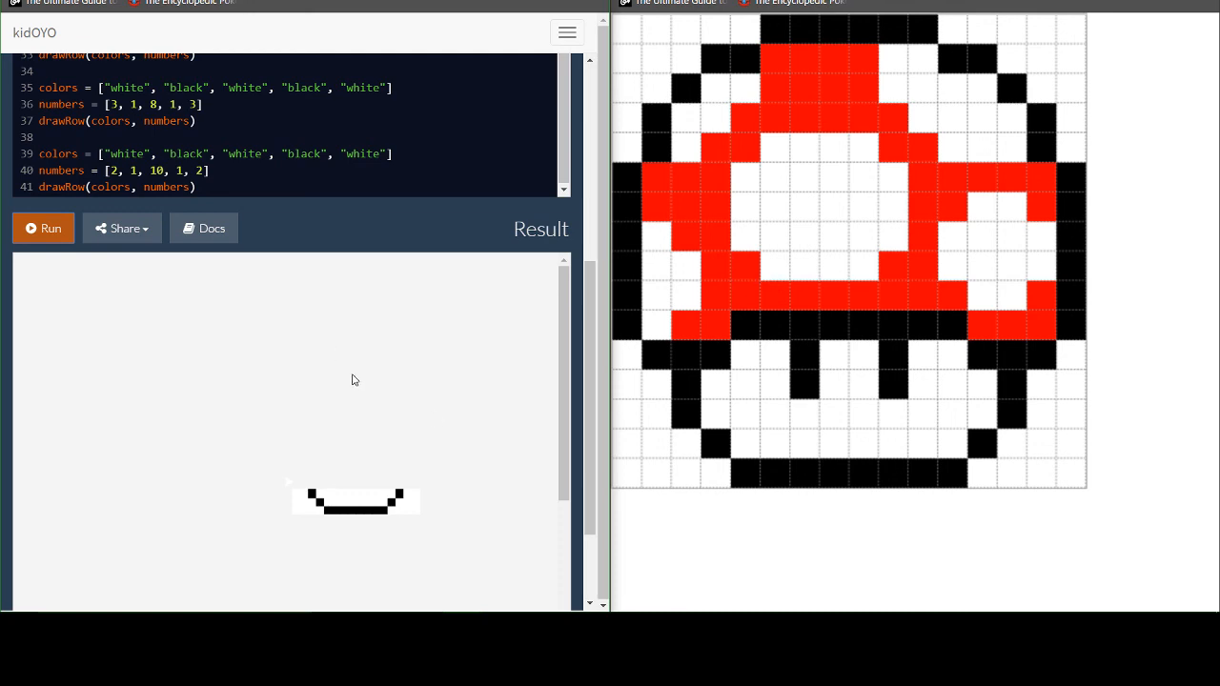
mouse_move(732, 351)
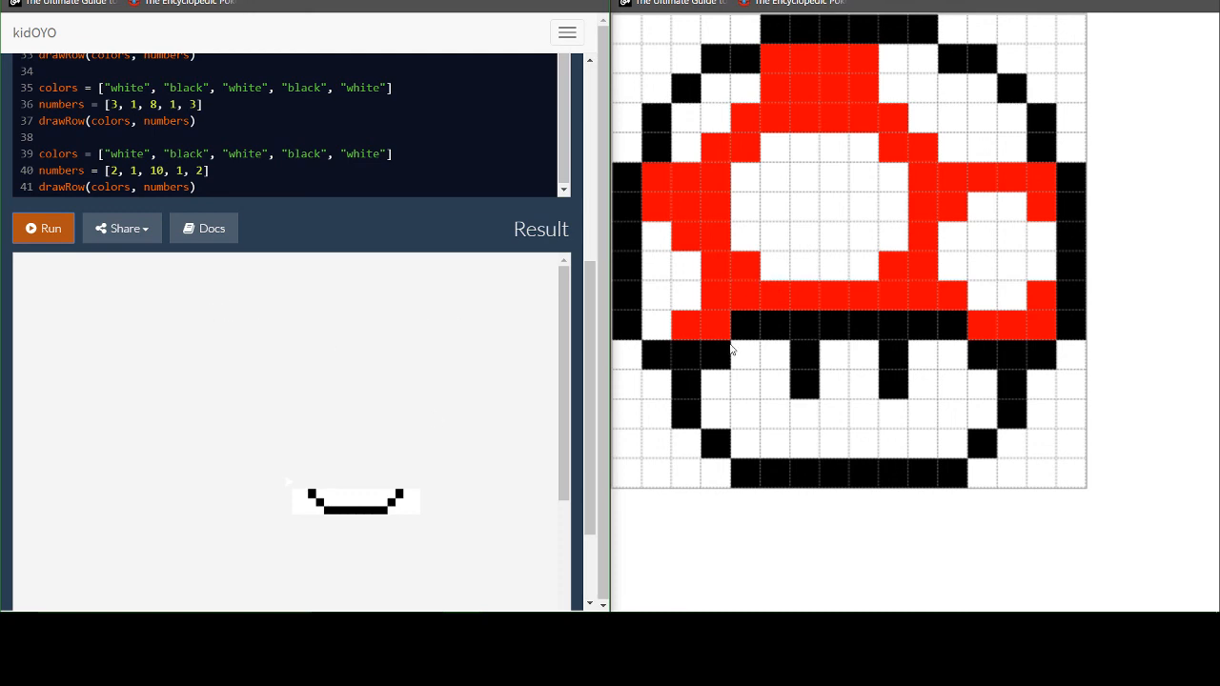
mouse_move(774, 334)
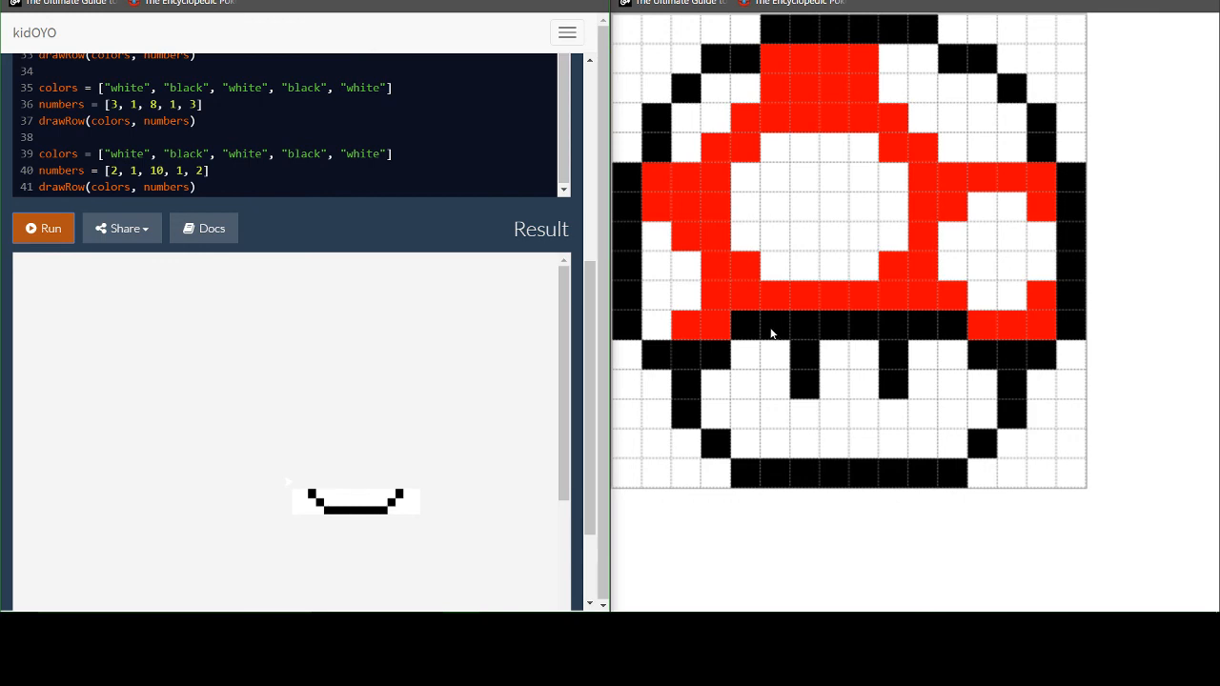
mouse_move(660, 350)
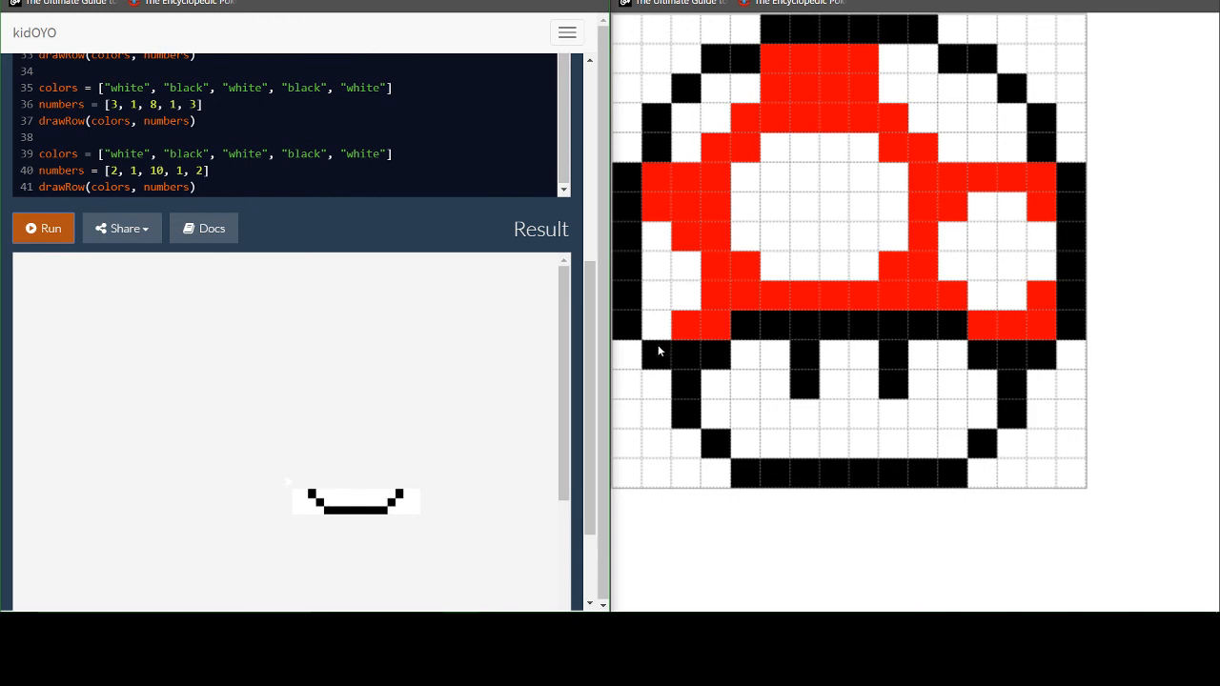